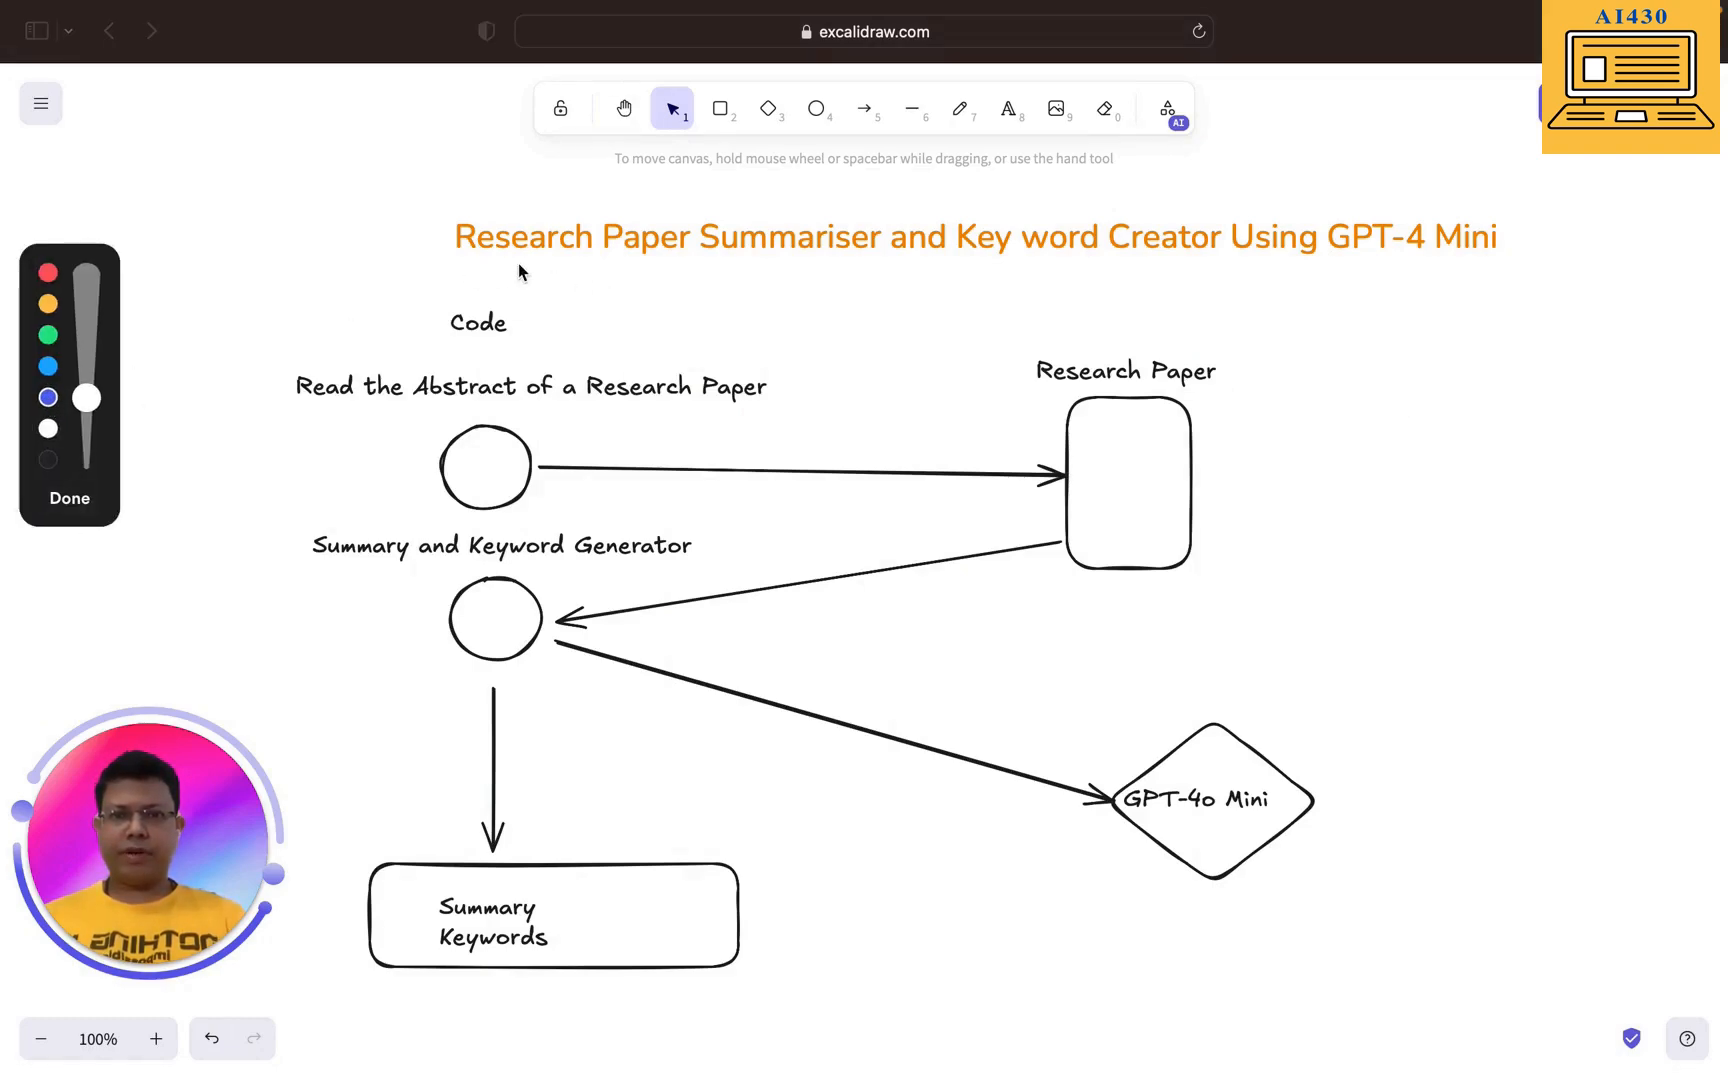
- Select across the script's top lines and function definitions to review the collapsed outline
{"action": "left_click_drag", "start_coordinate": [452, 262], "coordinate": [1174, 274]}
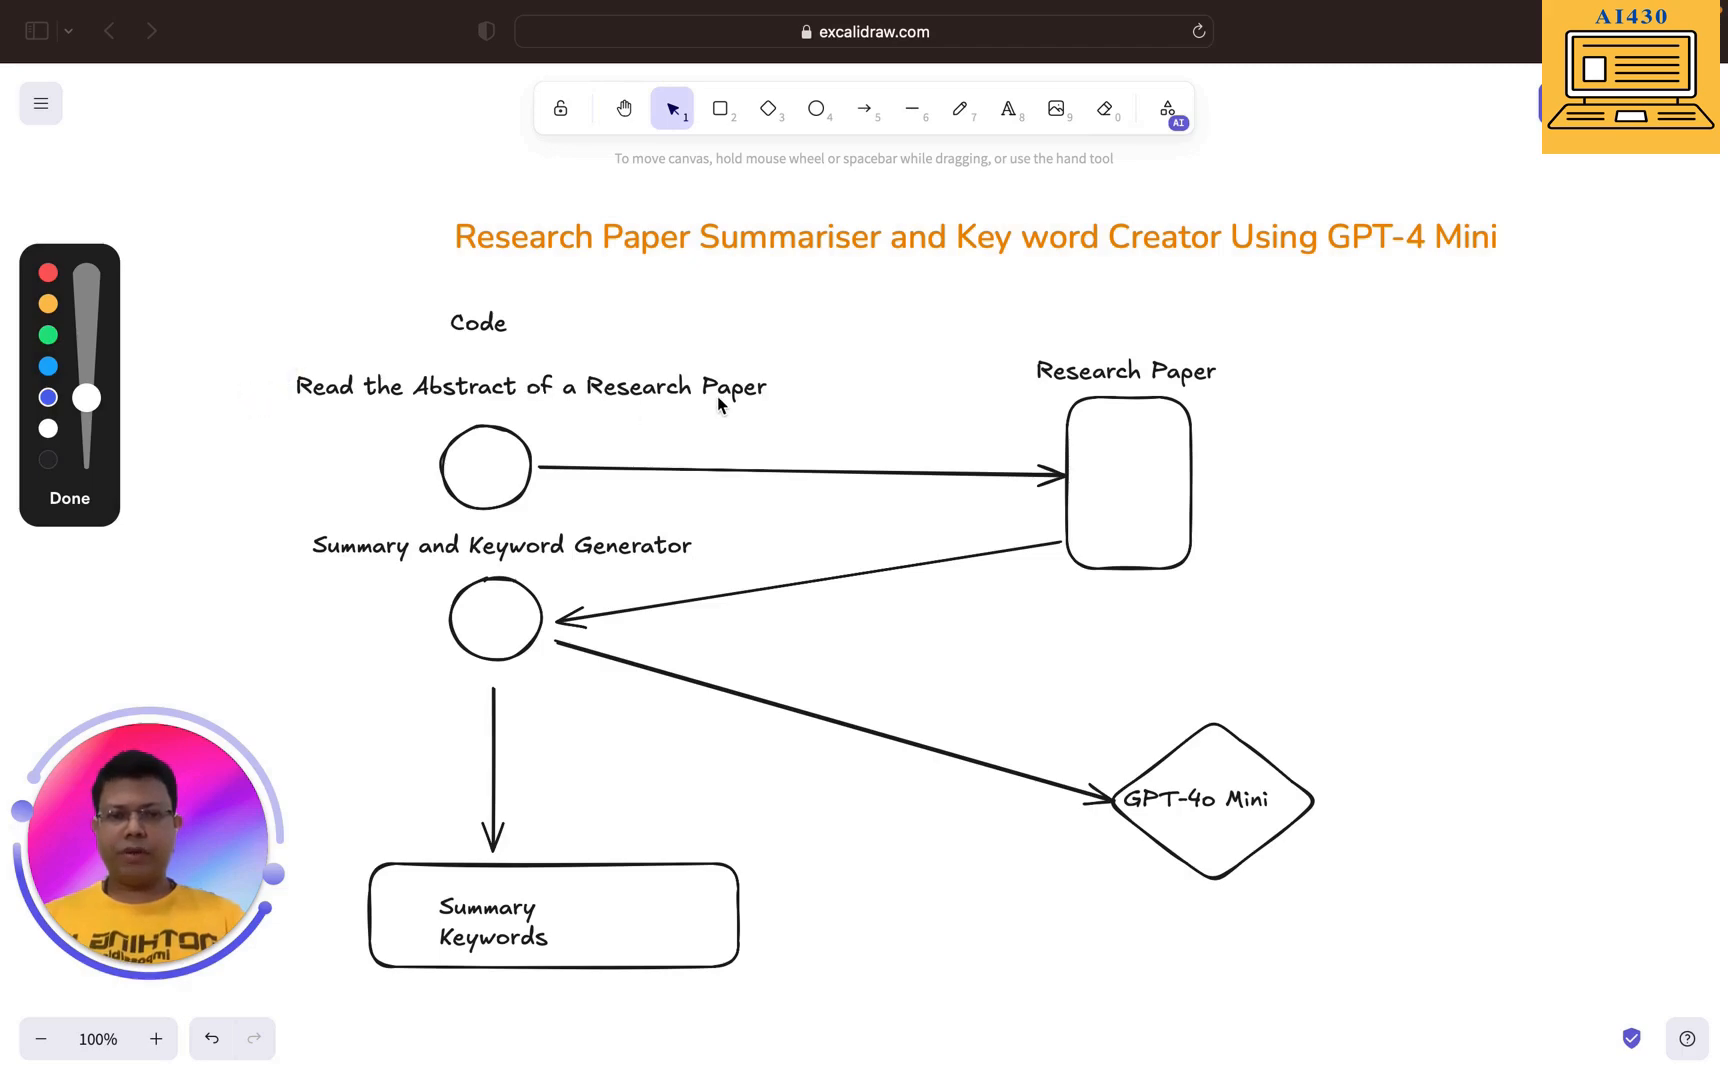
{"action": "mouse_move", "coordinate": [1114, 472]}
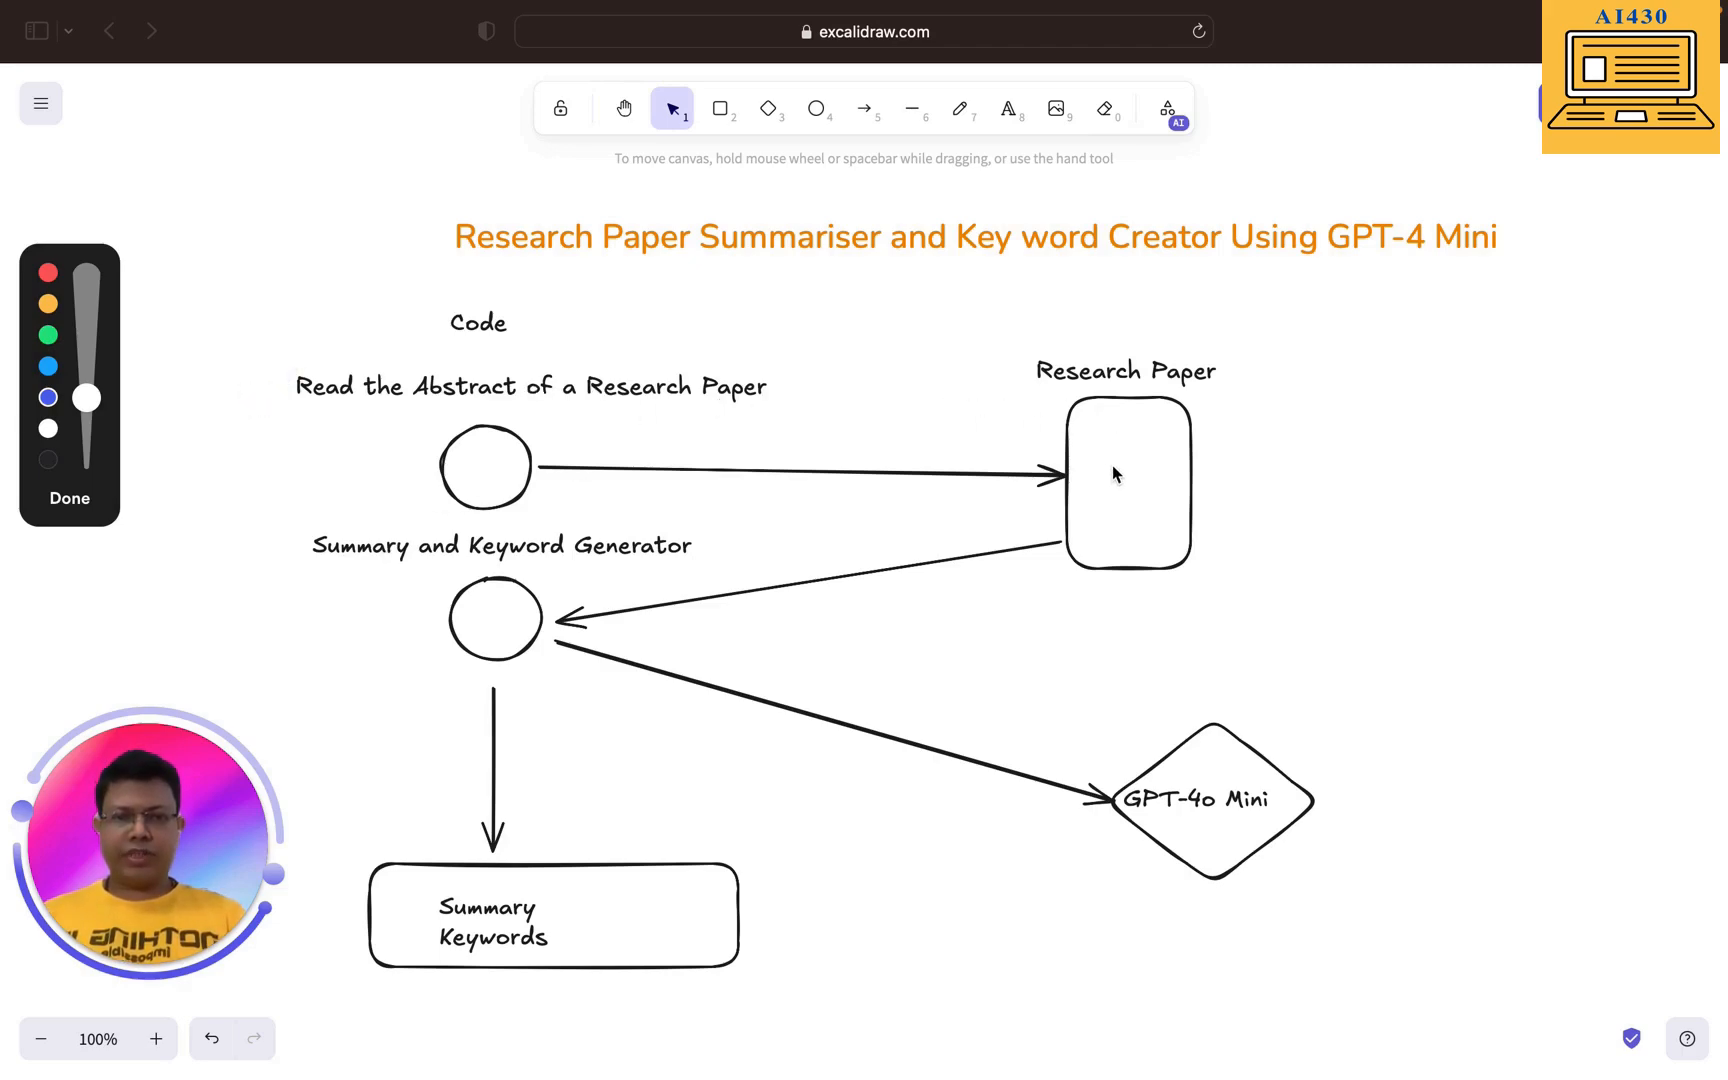
{"action": "mouse_move", "coordinate": [528, 596]}
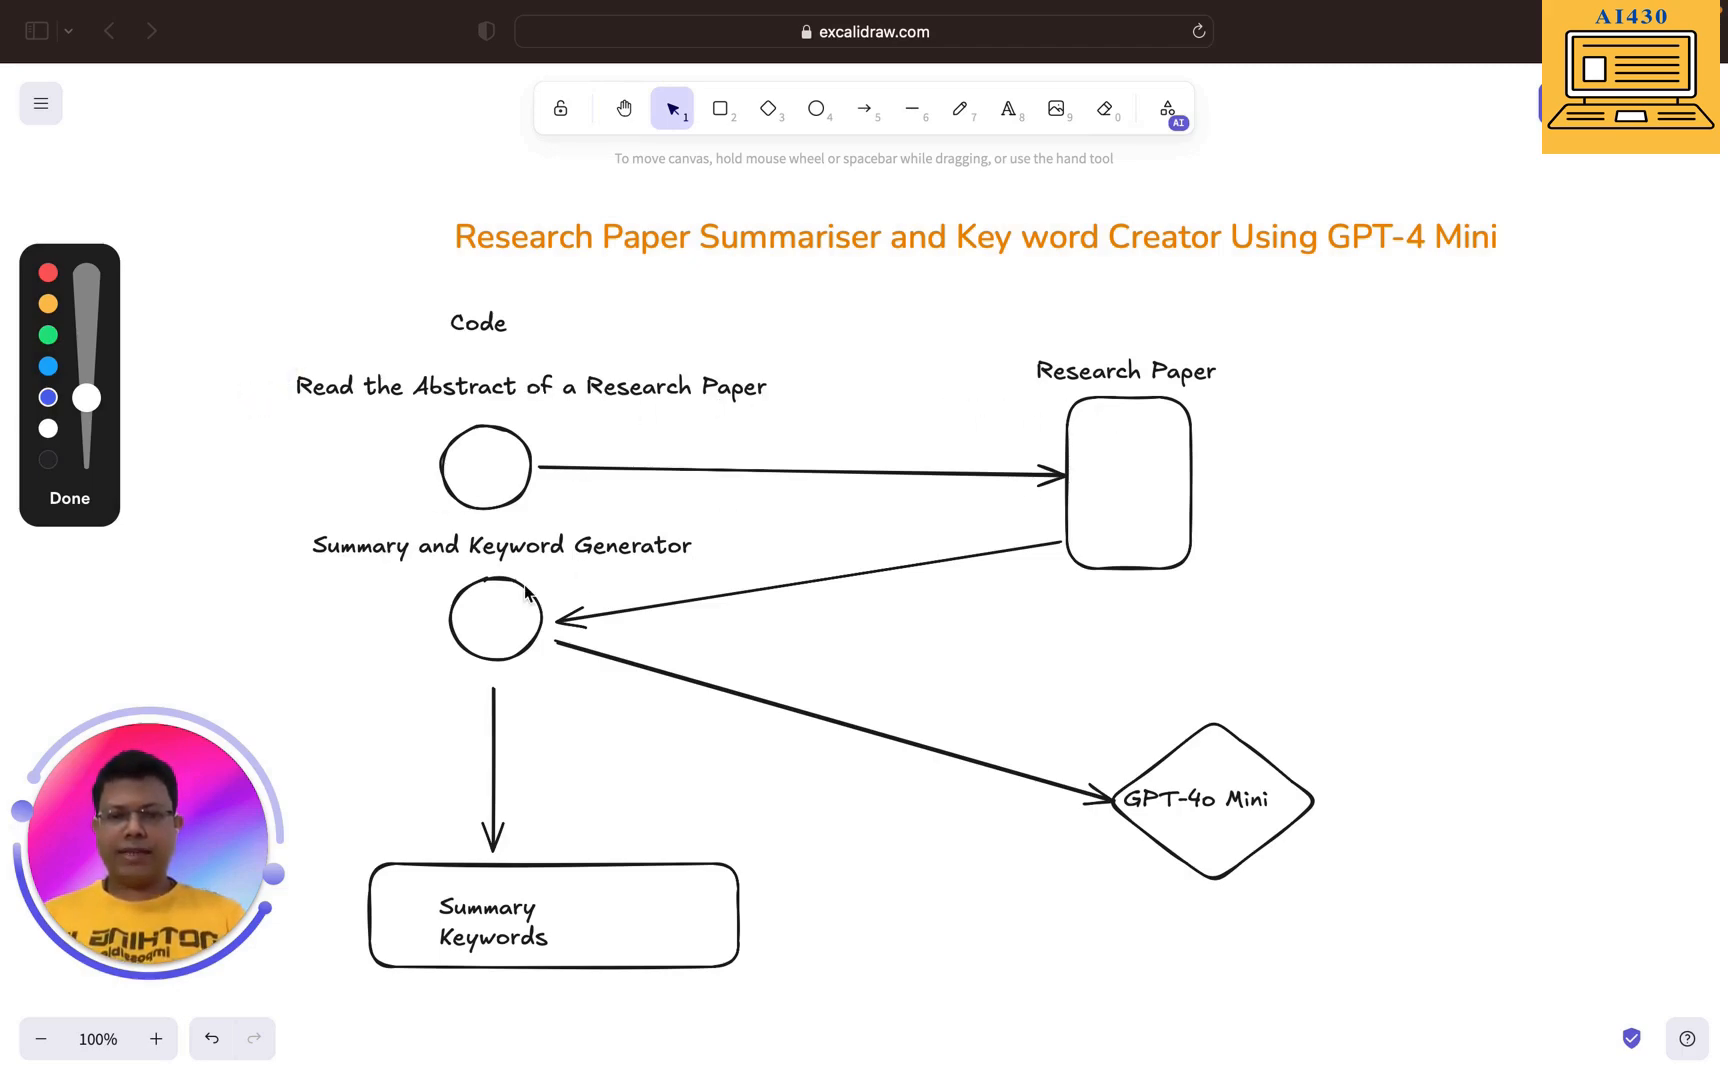
{"action": "left_click_drag", "start_coordinate": [258, 552], "coordinate": [320, 528]}
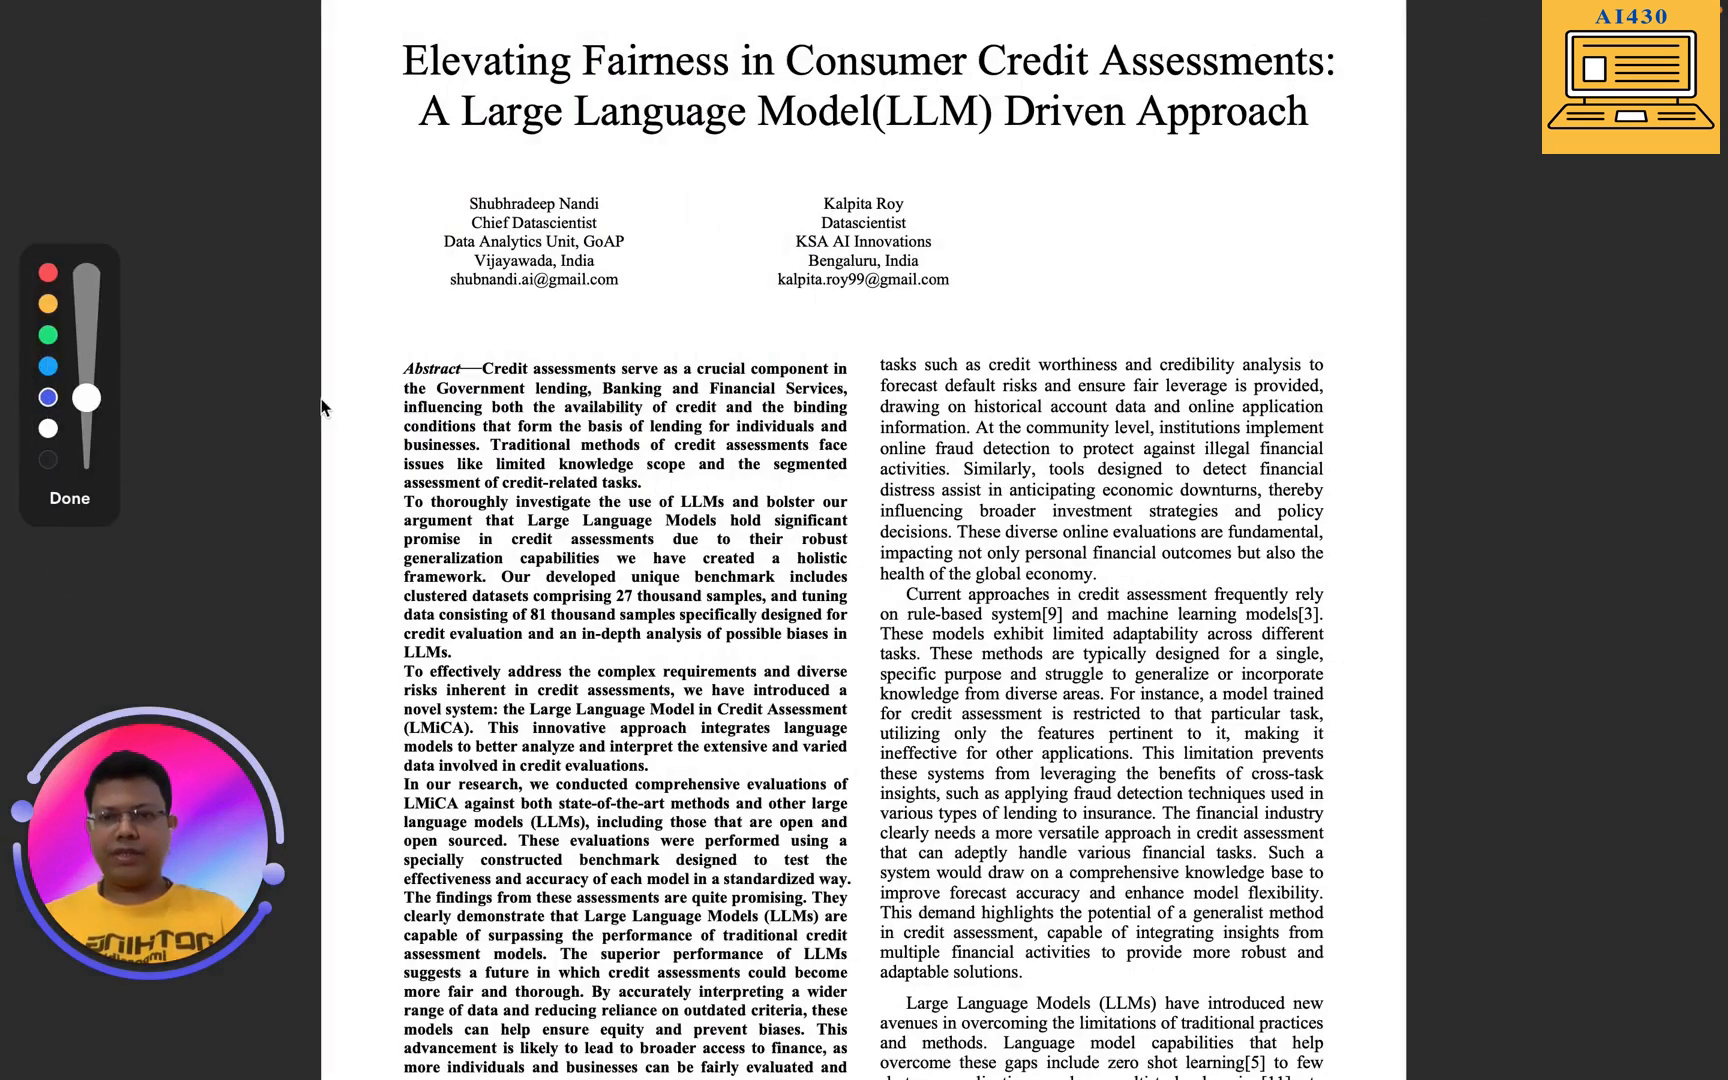
{"action": "left_click_drag", "start_coordinate": [434, 326], "coordinate": [394, 750]}
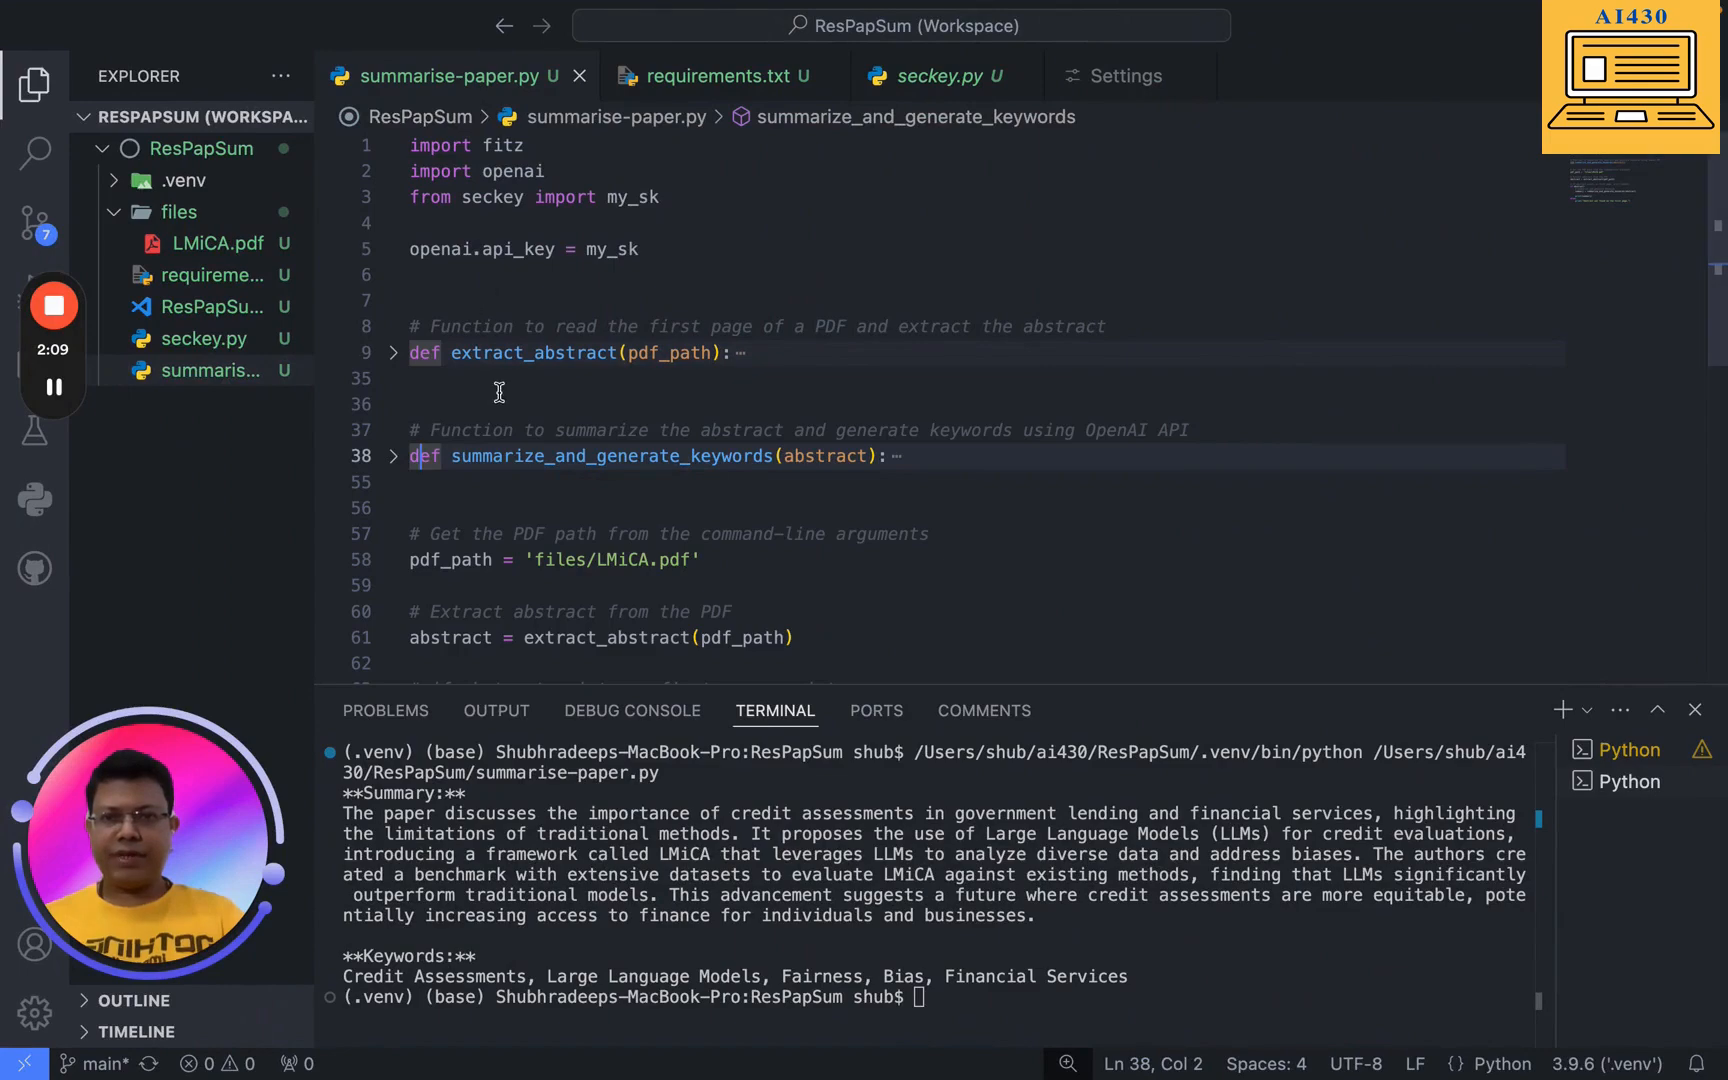
{"action": "mouse_move", "coordinate": [536, 474]}
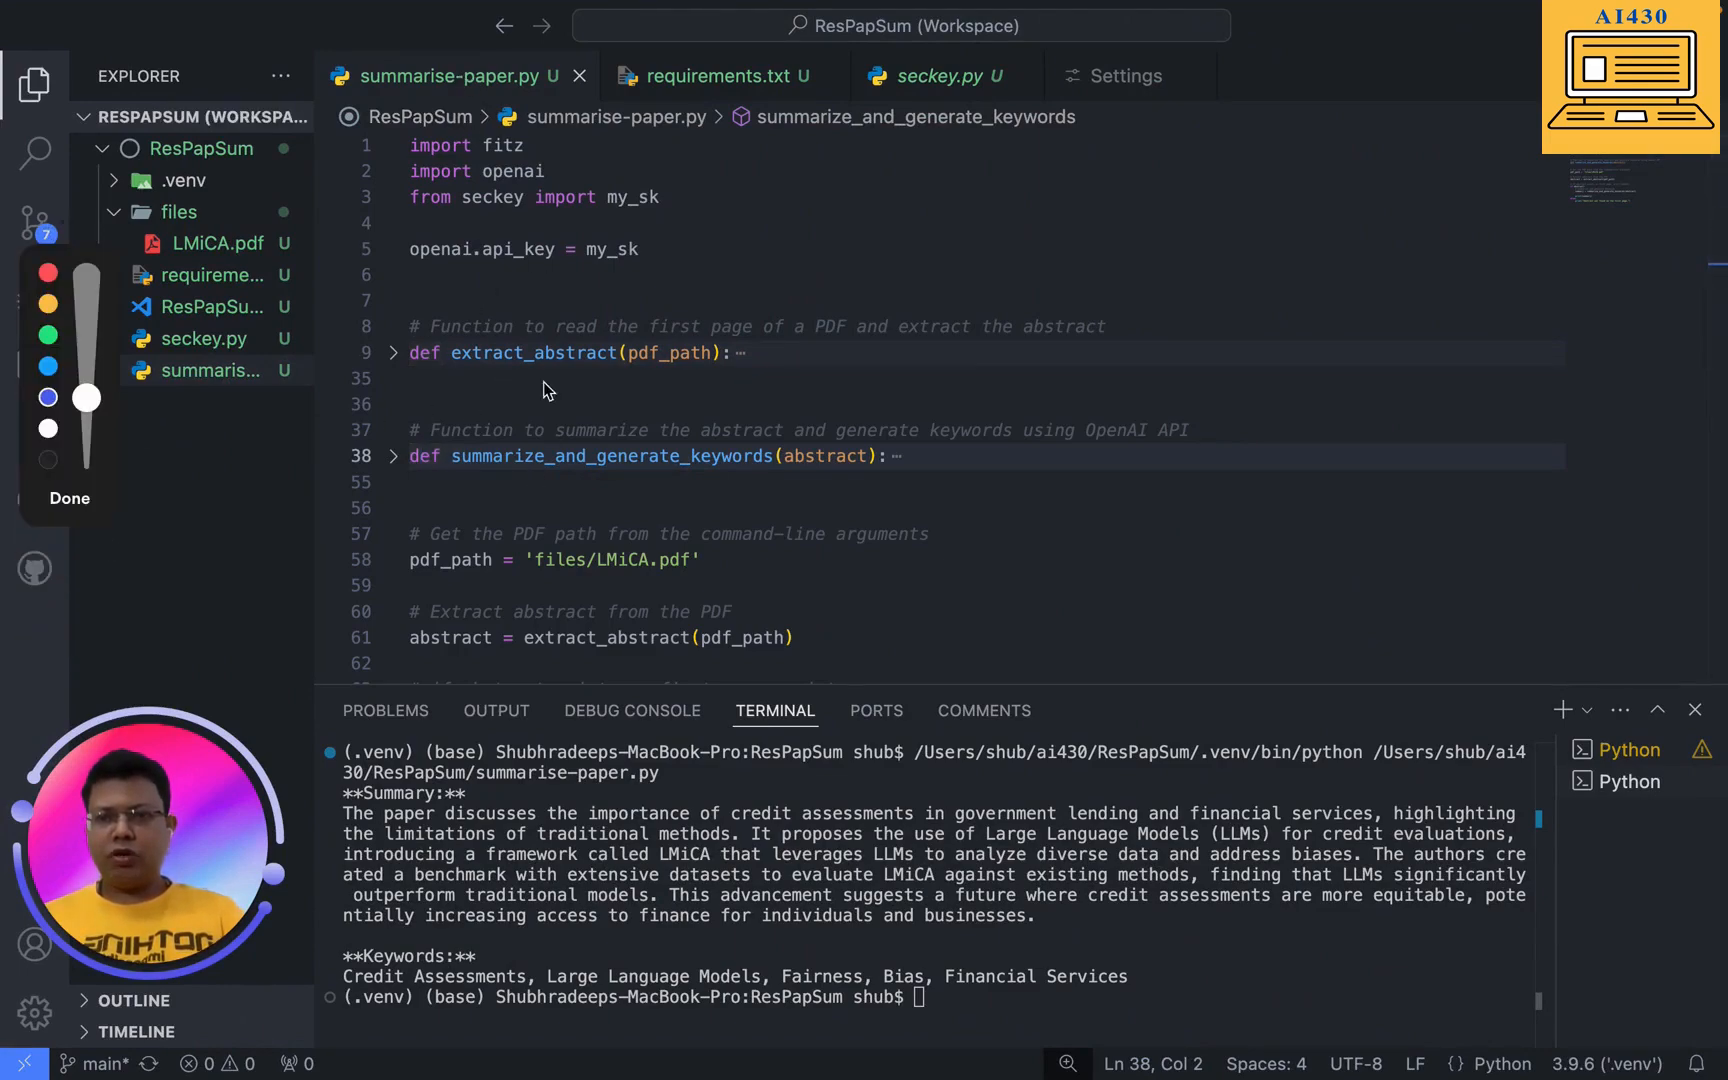
{"action": "left_click_drag", "start_coordinate": [694, 138], "coordinate": [662, 236]}
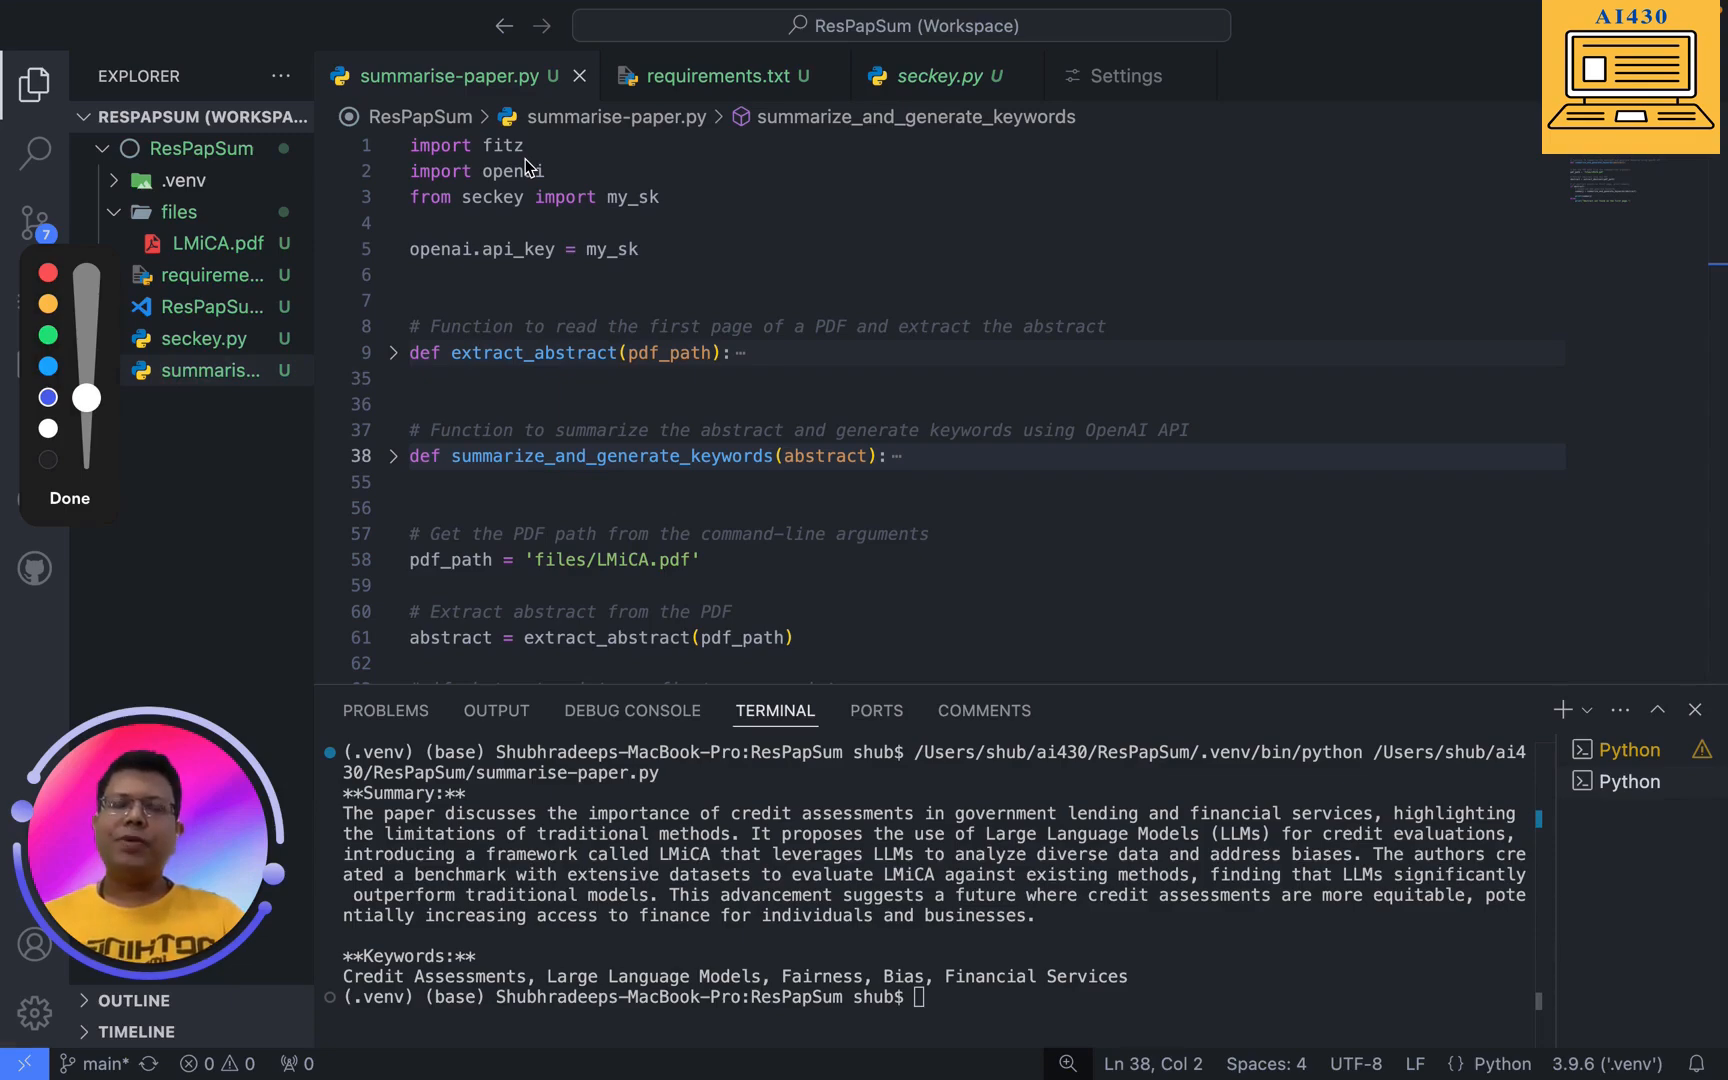
- Highlight the openai import, the secret-key import and the following setup lines for emphasis
{"action": "double_click", "coordinate": [506, 170]}
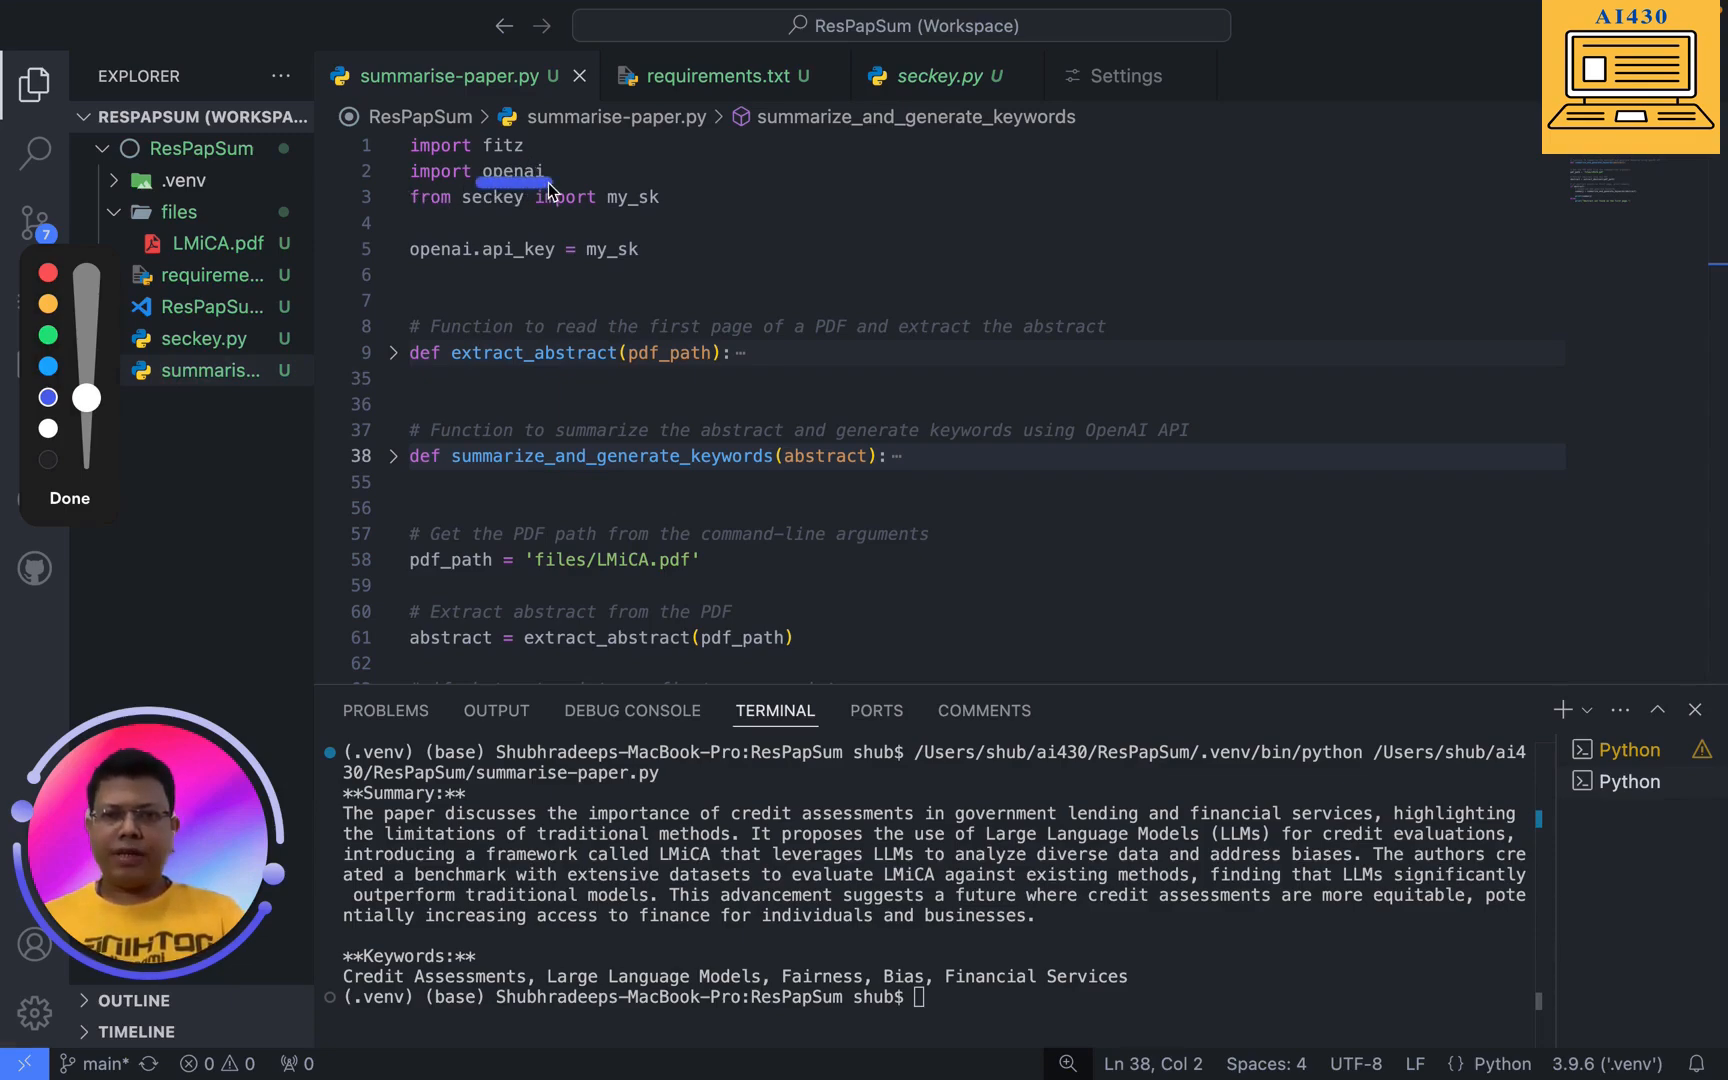
{"action": "left_click", "coordinate": [552, 170]}
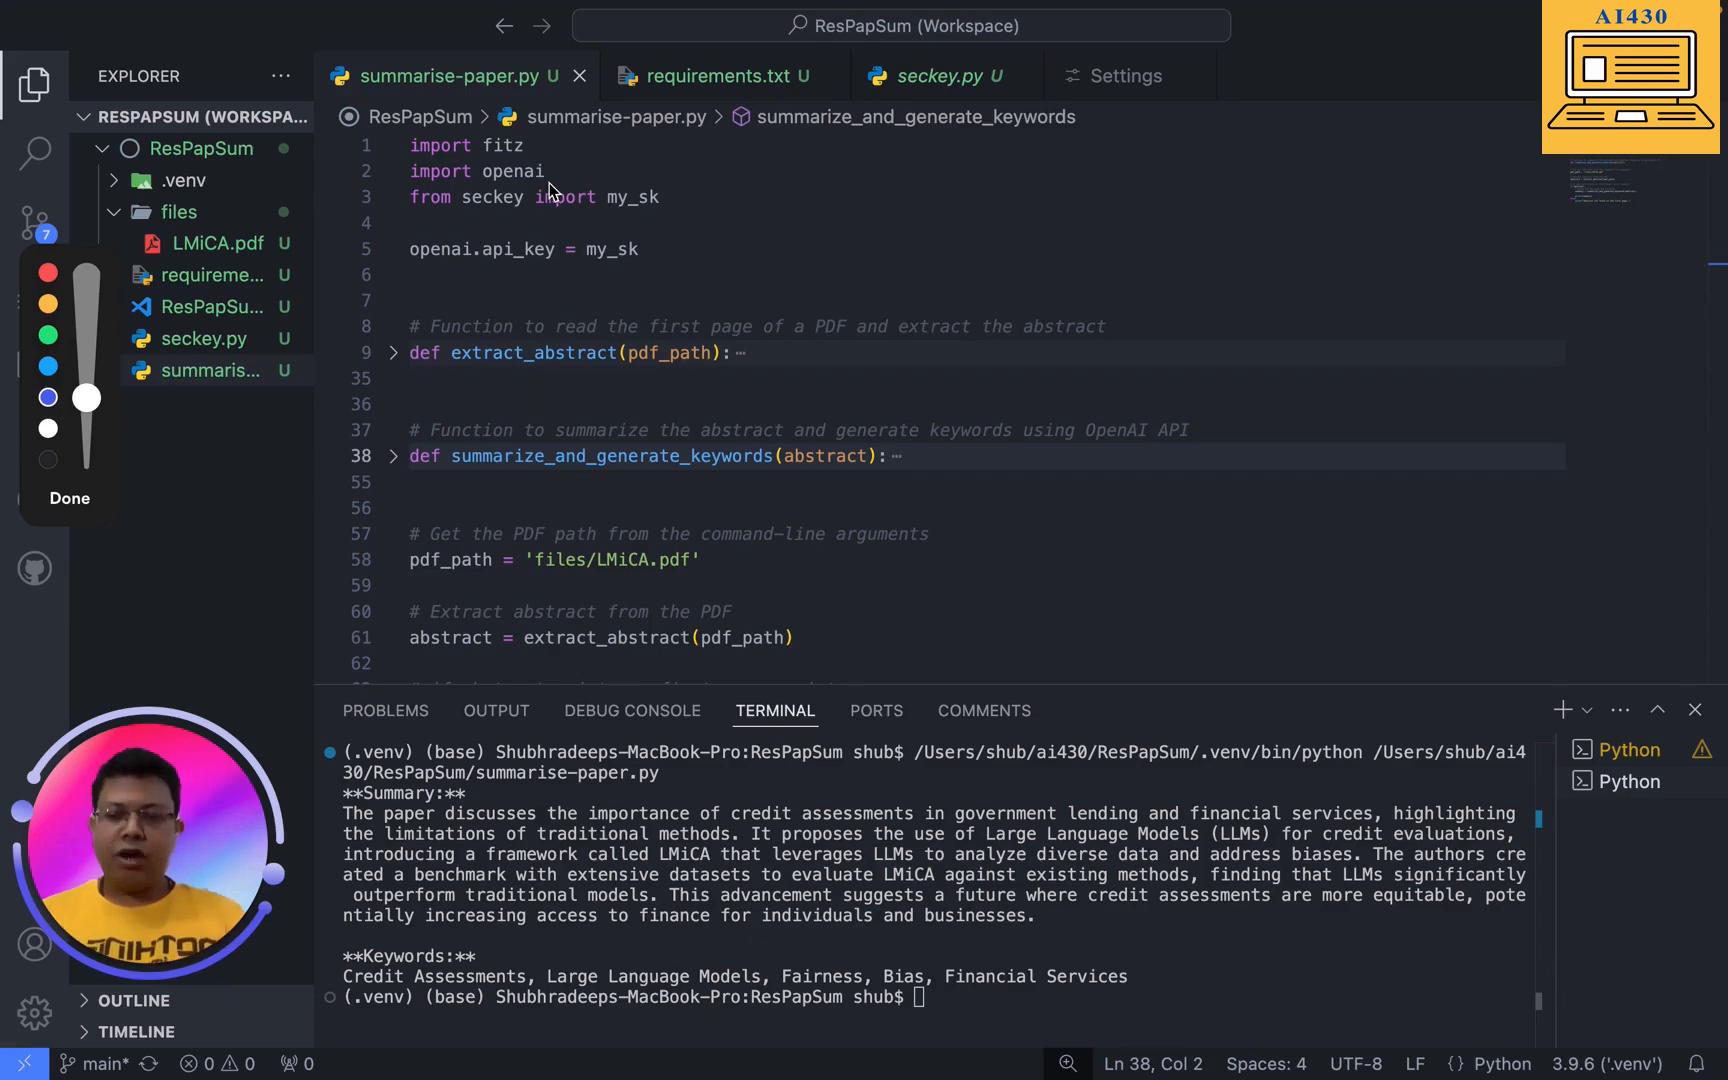
{"action": "mouse_move", "coordinate": [414, 222]}
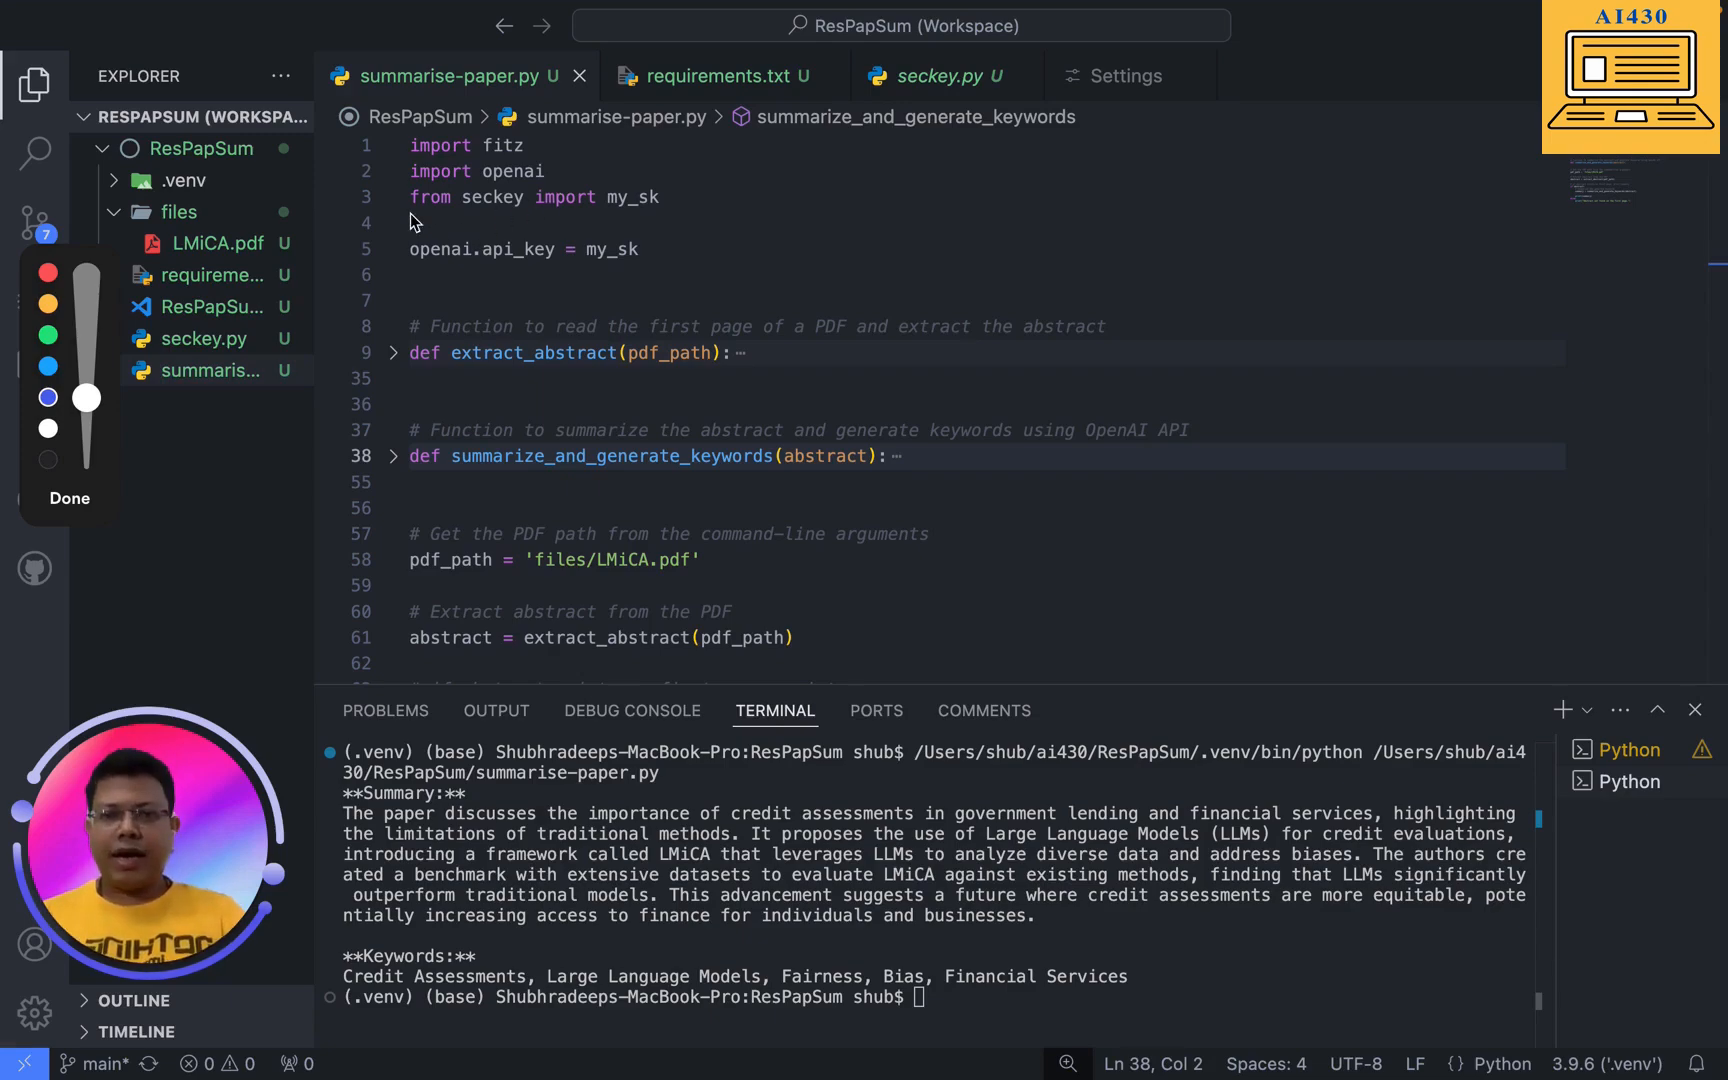
{"action": "left_click_drag", "start_coordinate": [408, 216], "coordinate": [590, 216]}
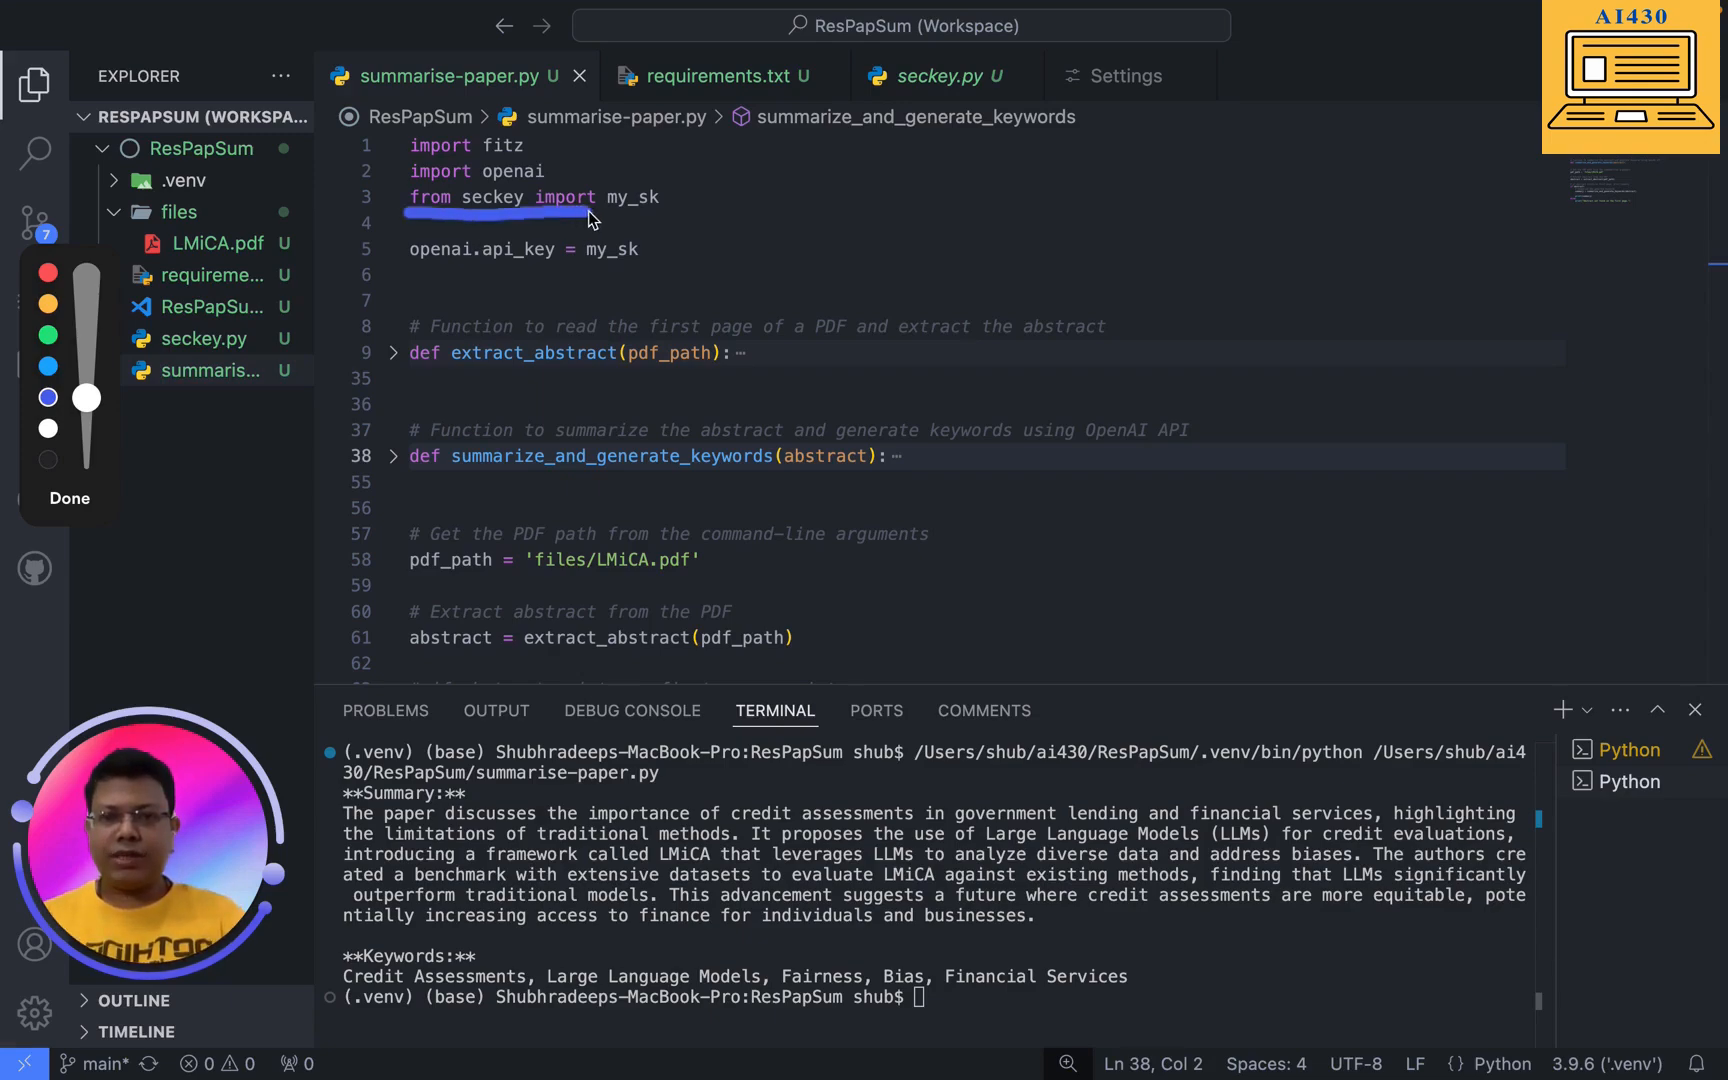
{"action": "left_click_drag", "start_coordinate": [590, 218], "coordinate": [662, 204]}
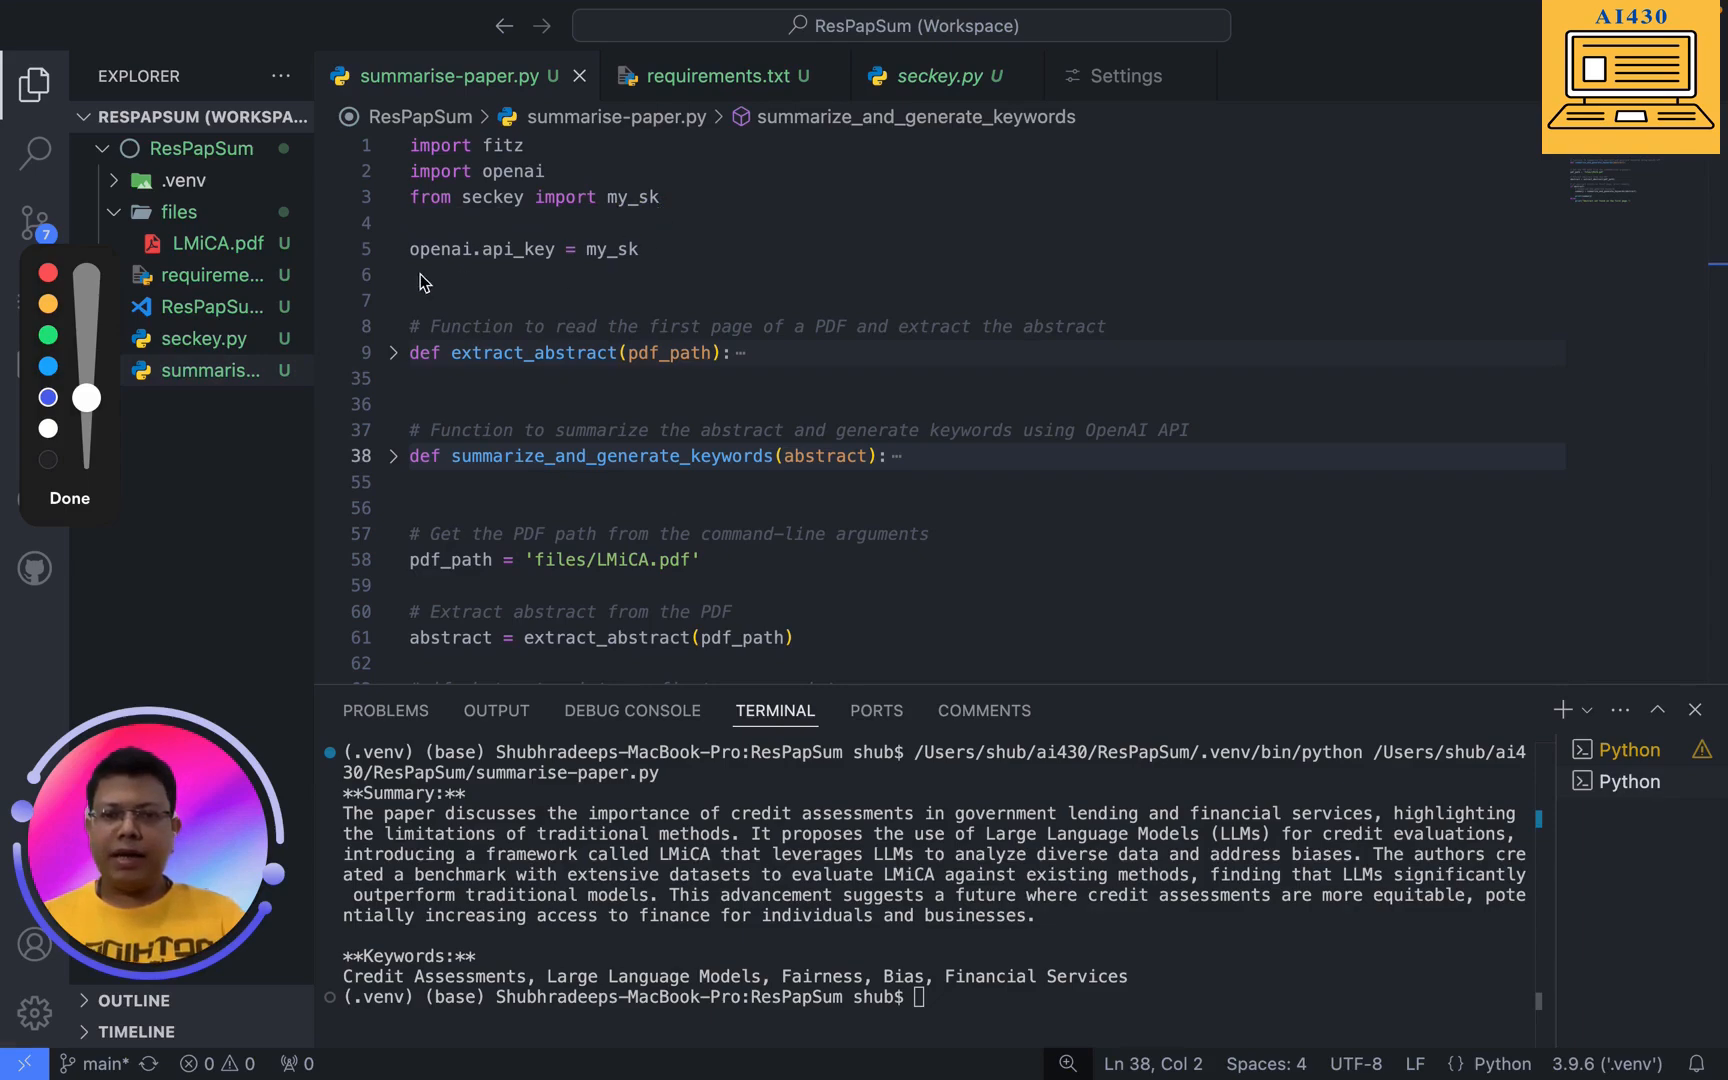
{"action": "left_click_drag", "start_coordinate": [410, 274], "coordinate": [634, 274]}
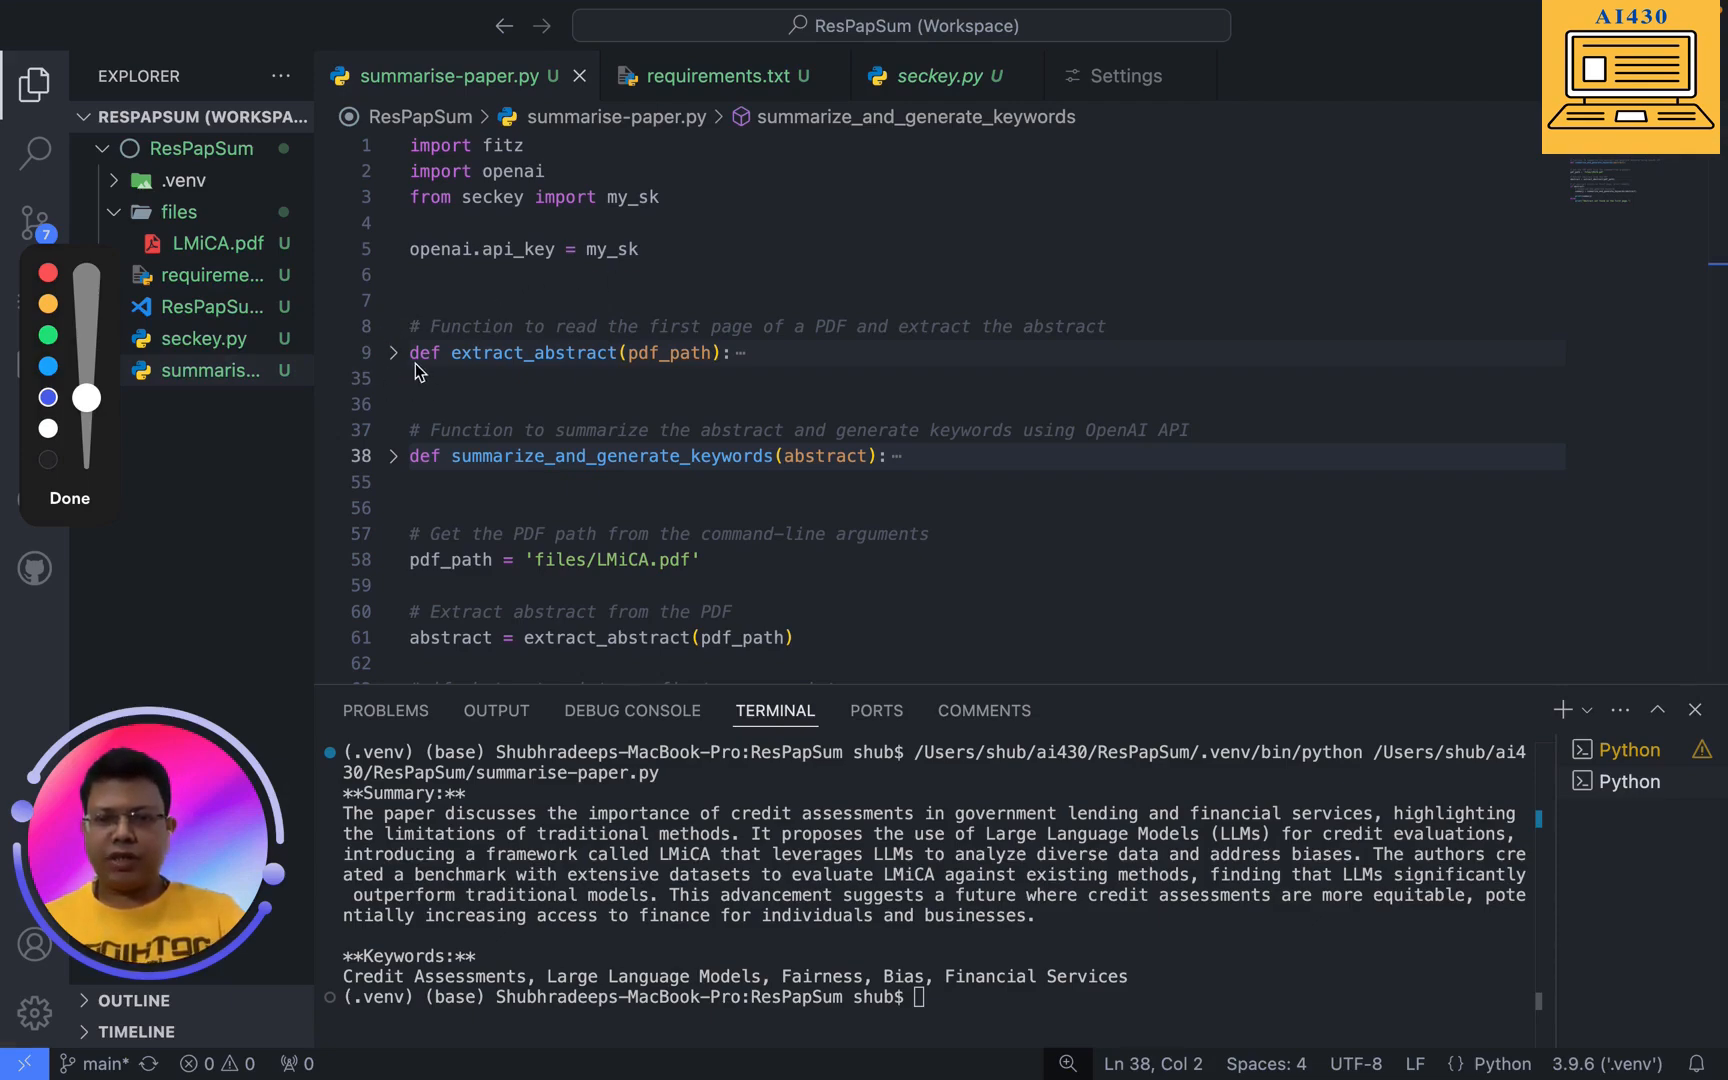
{"action": "left_click_drag", "start_coordinate": [410, 352], "coordinate": [662, 352]}
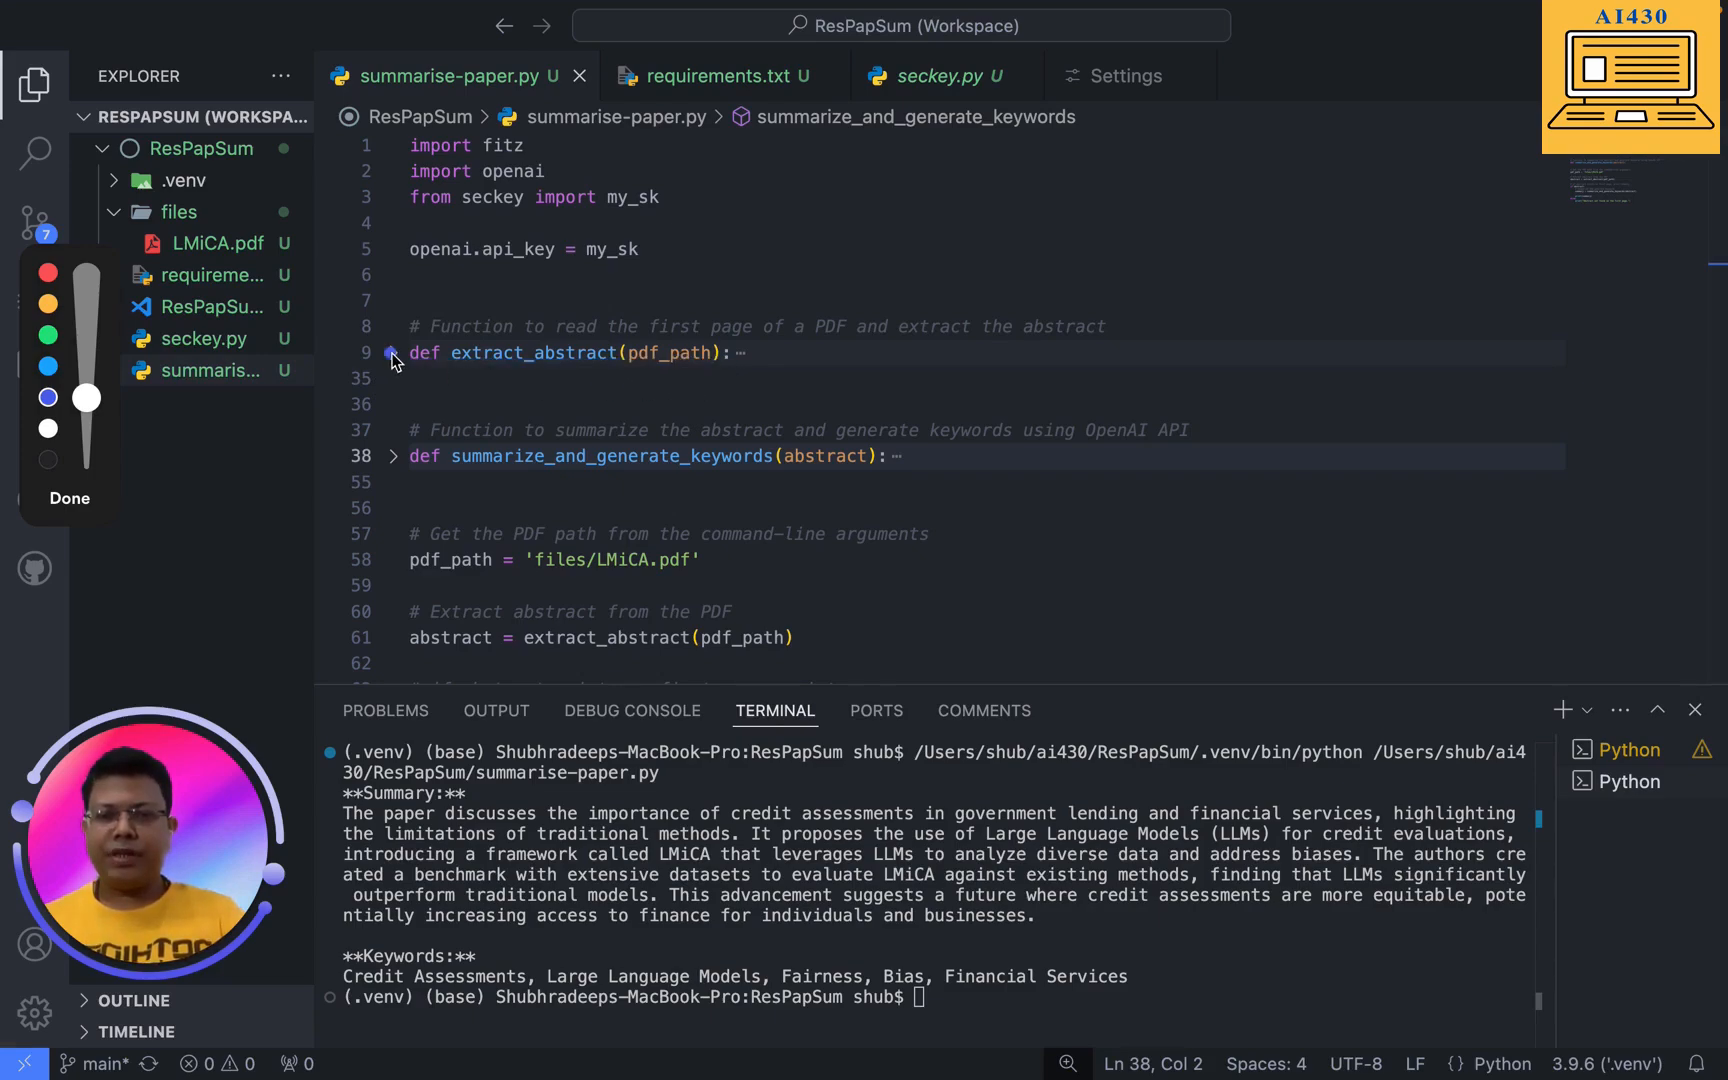
- Expand extract_abstract and highlight every use of pdf_path in its body
{"action": "left_click", "coordinate": [392, 352]}
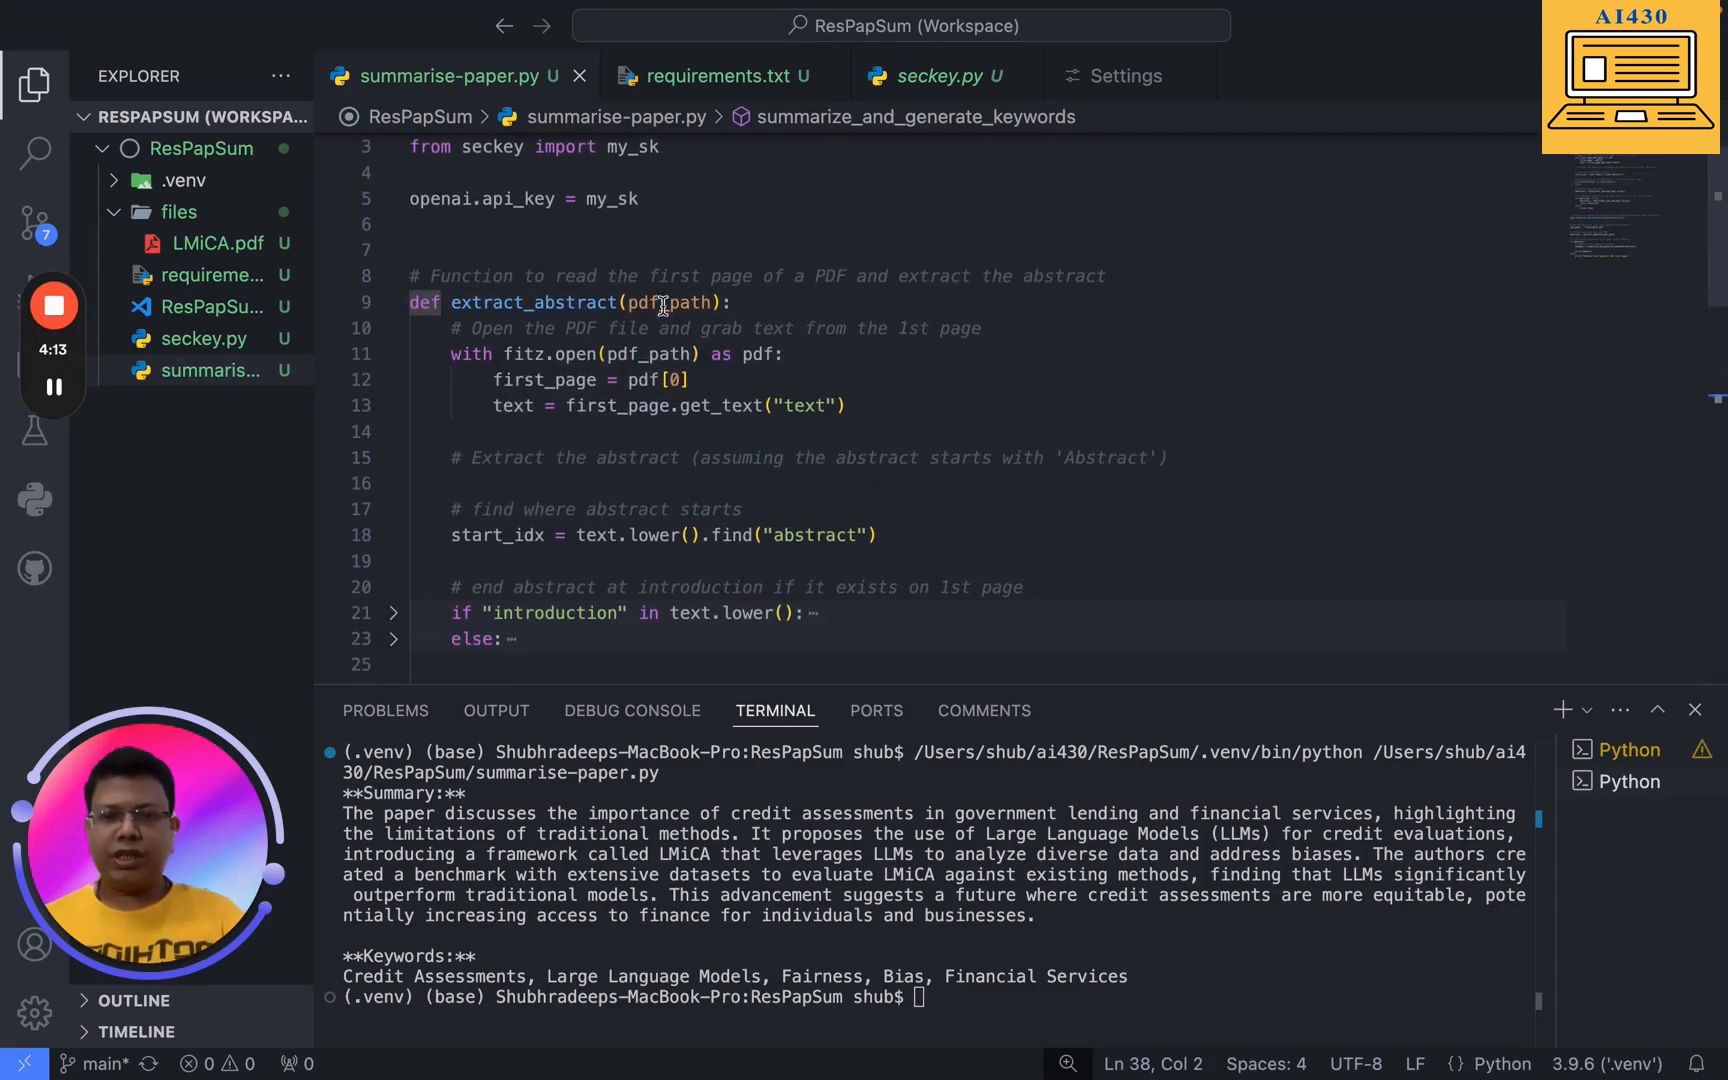
{"action": "double_click", "coordinate": [672, 302]}
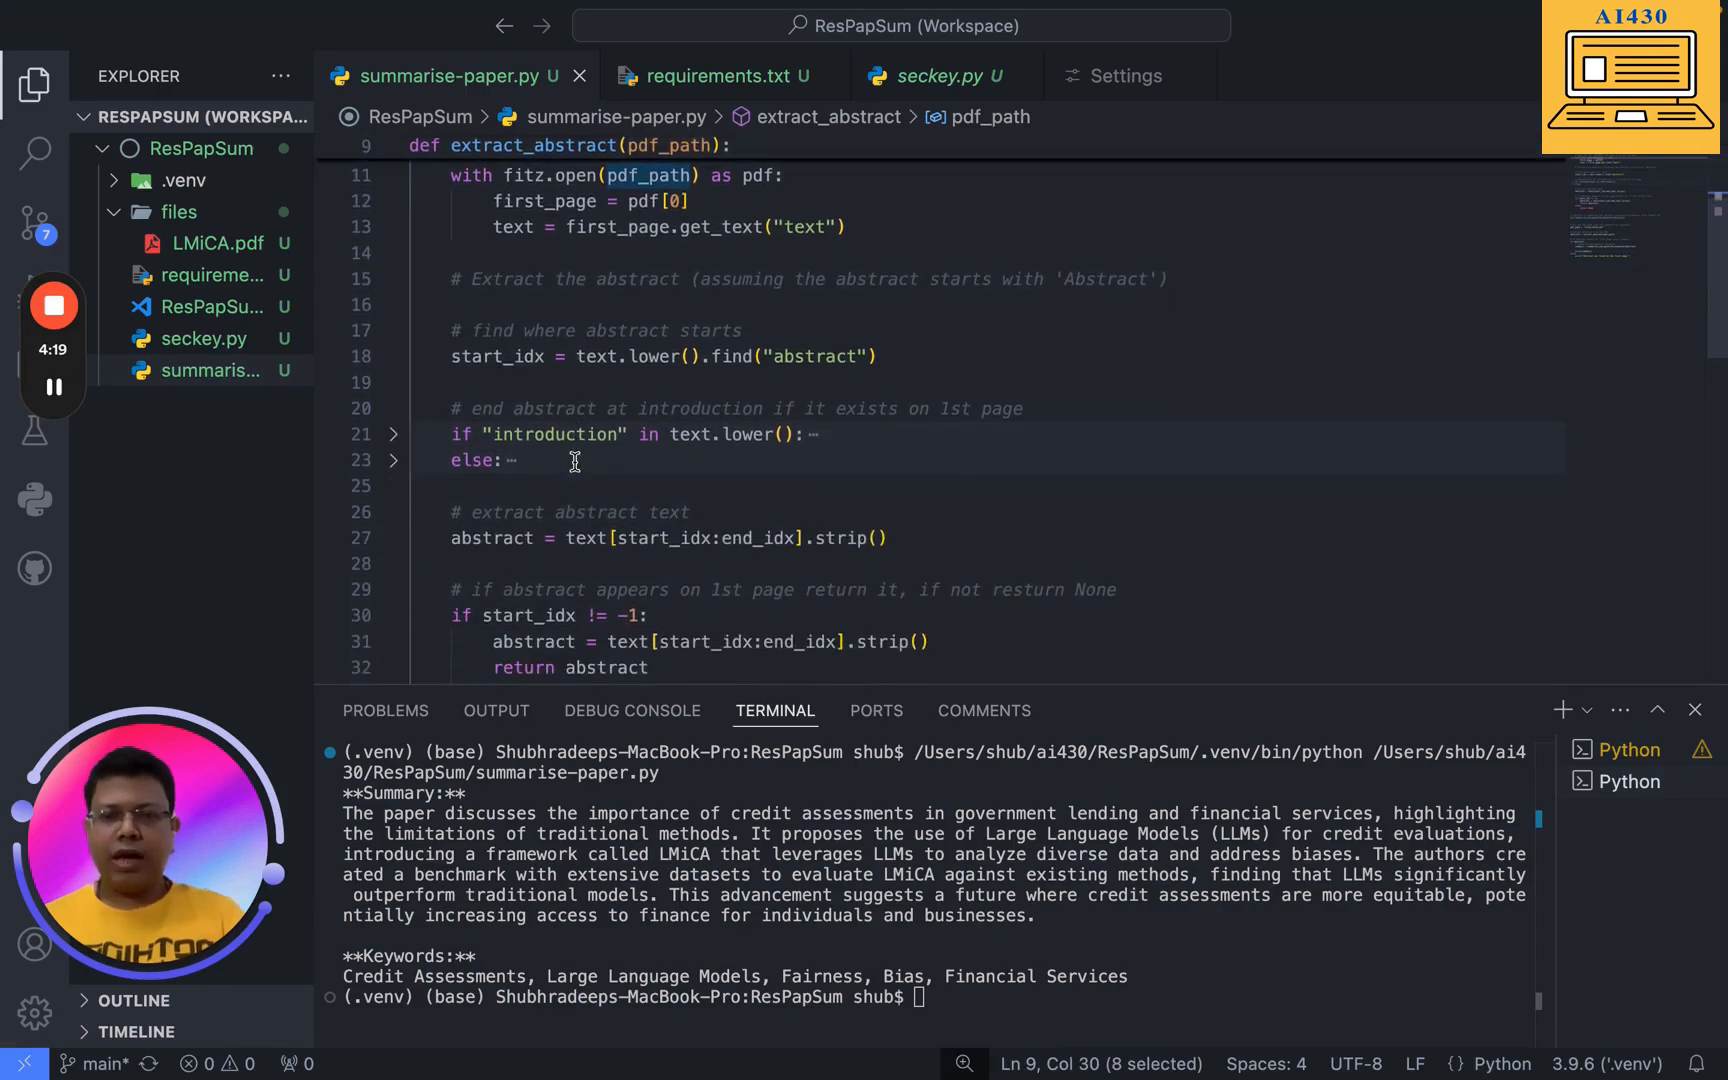
{"action": "scroll", "scroll_direction": "down", "scroll_amount": 3}
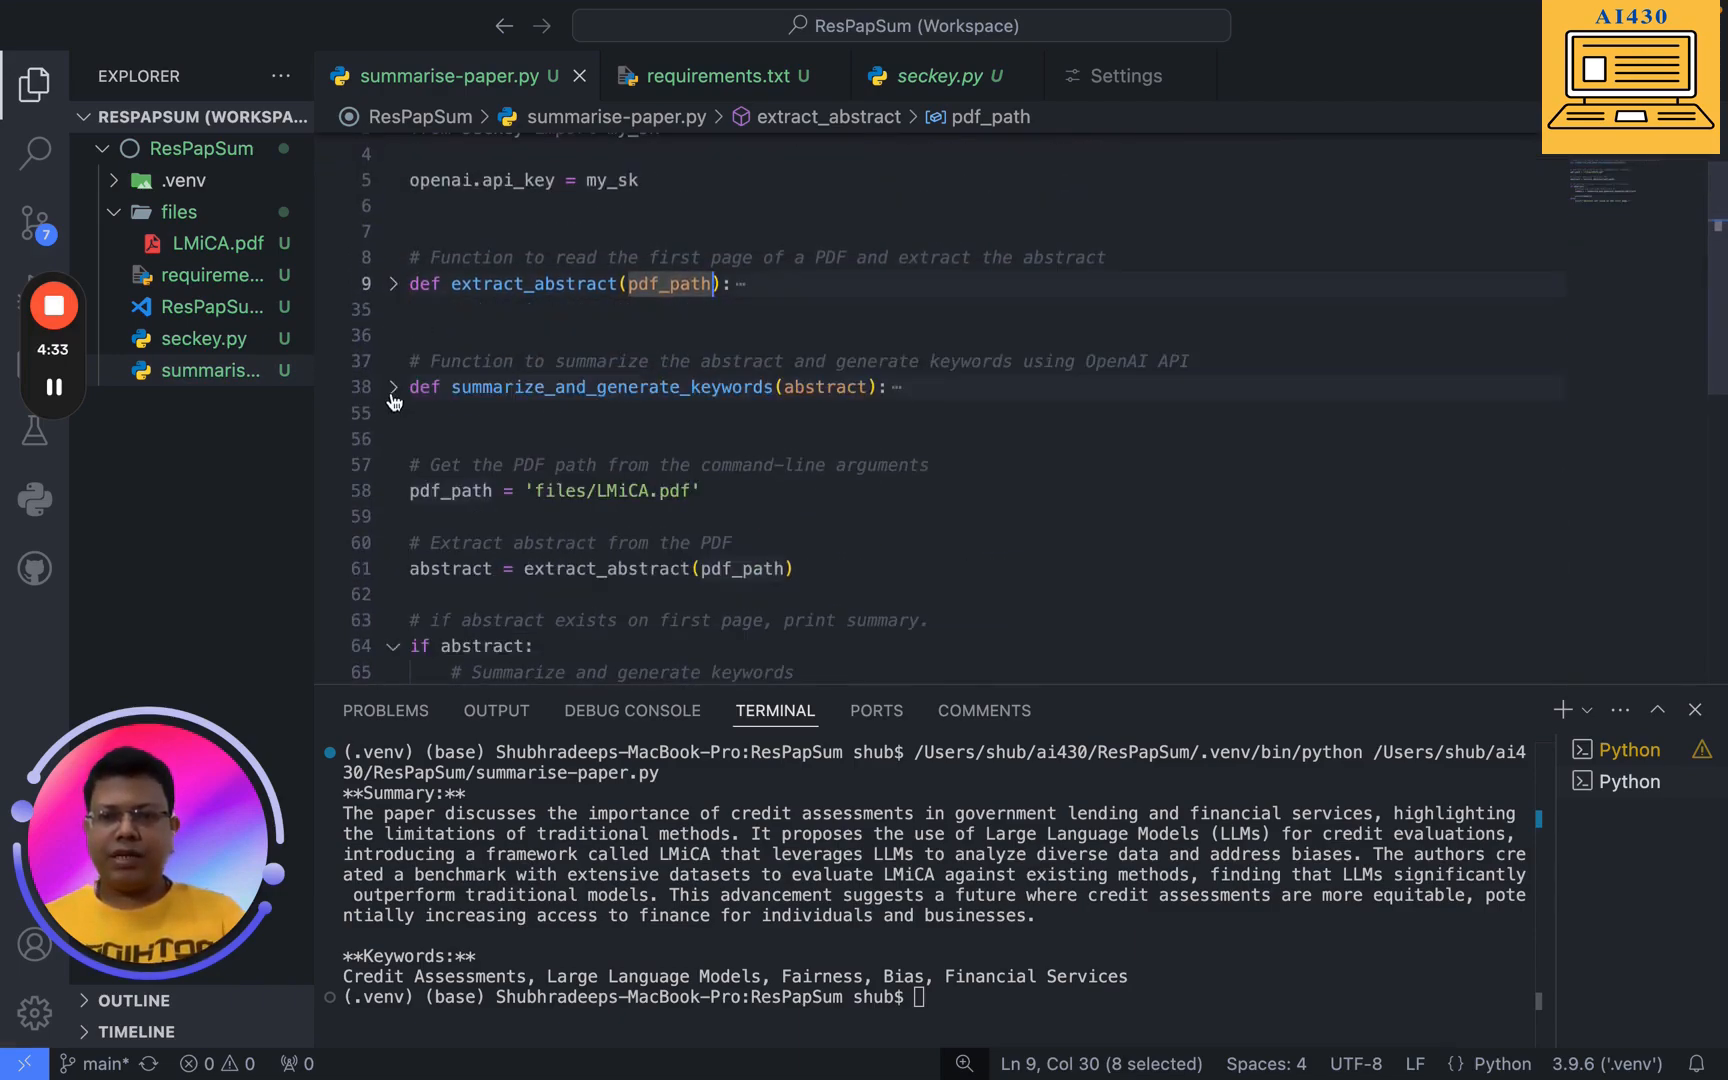
- Expand summarize_and_generate_keywords and highlight its prompt wording and the gpt-4o-mini model name
{"action": "left_click", "coordinate": [392, 386]}
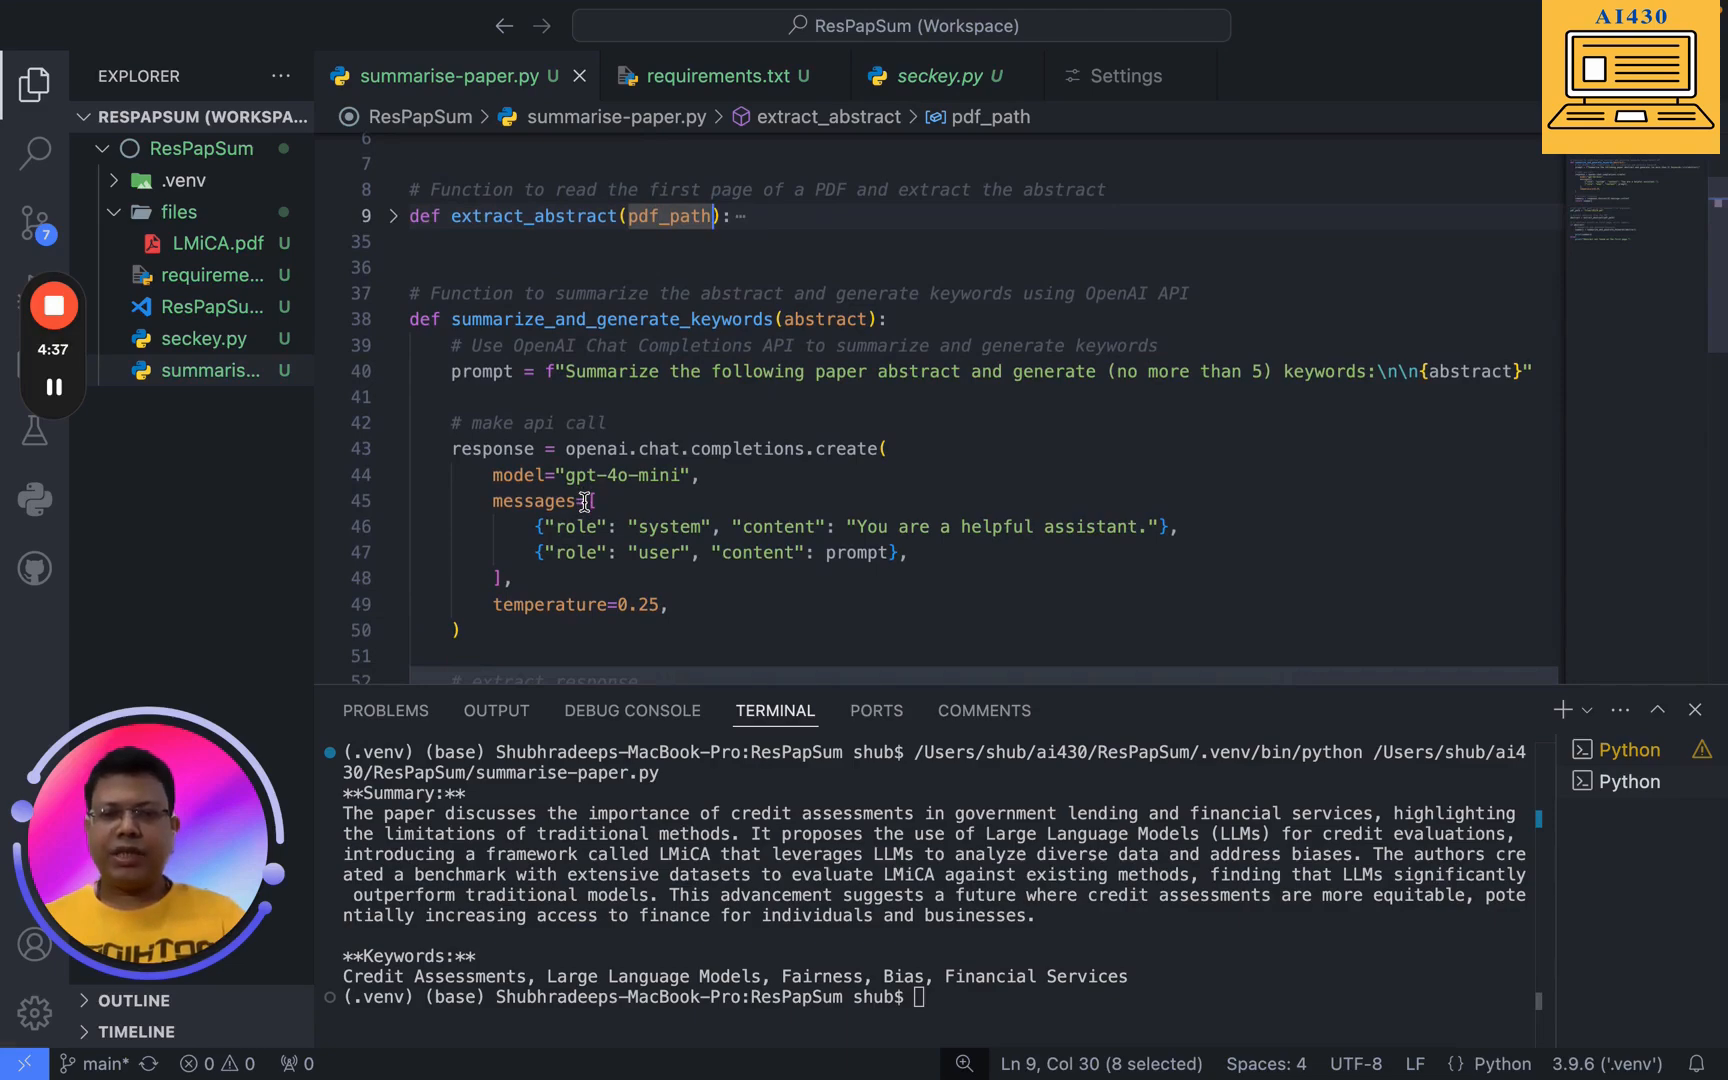
{"action": "mouse_move", "coordinate": [822, 320]}
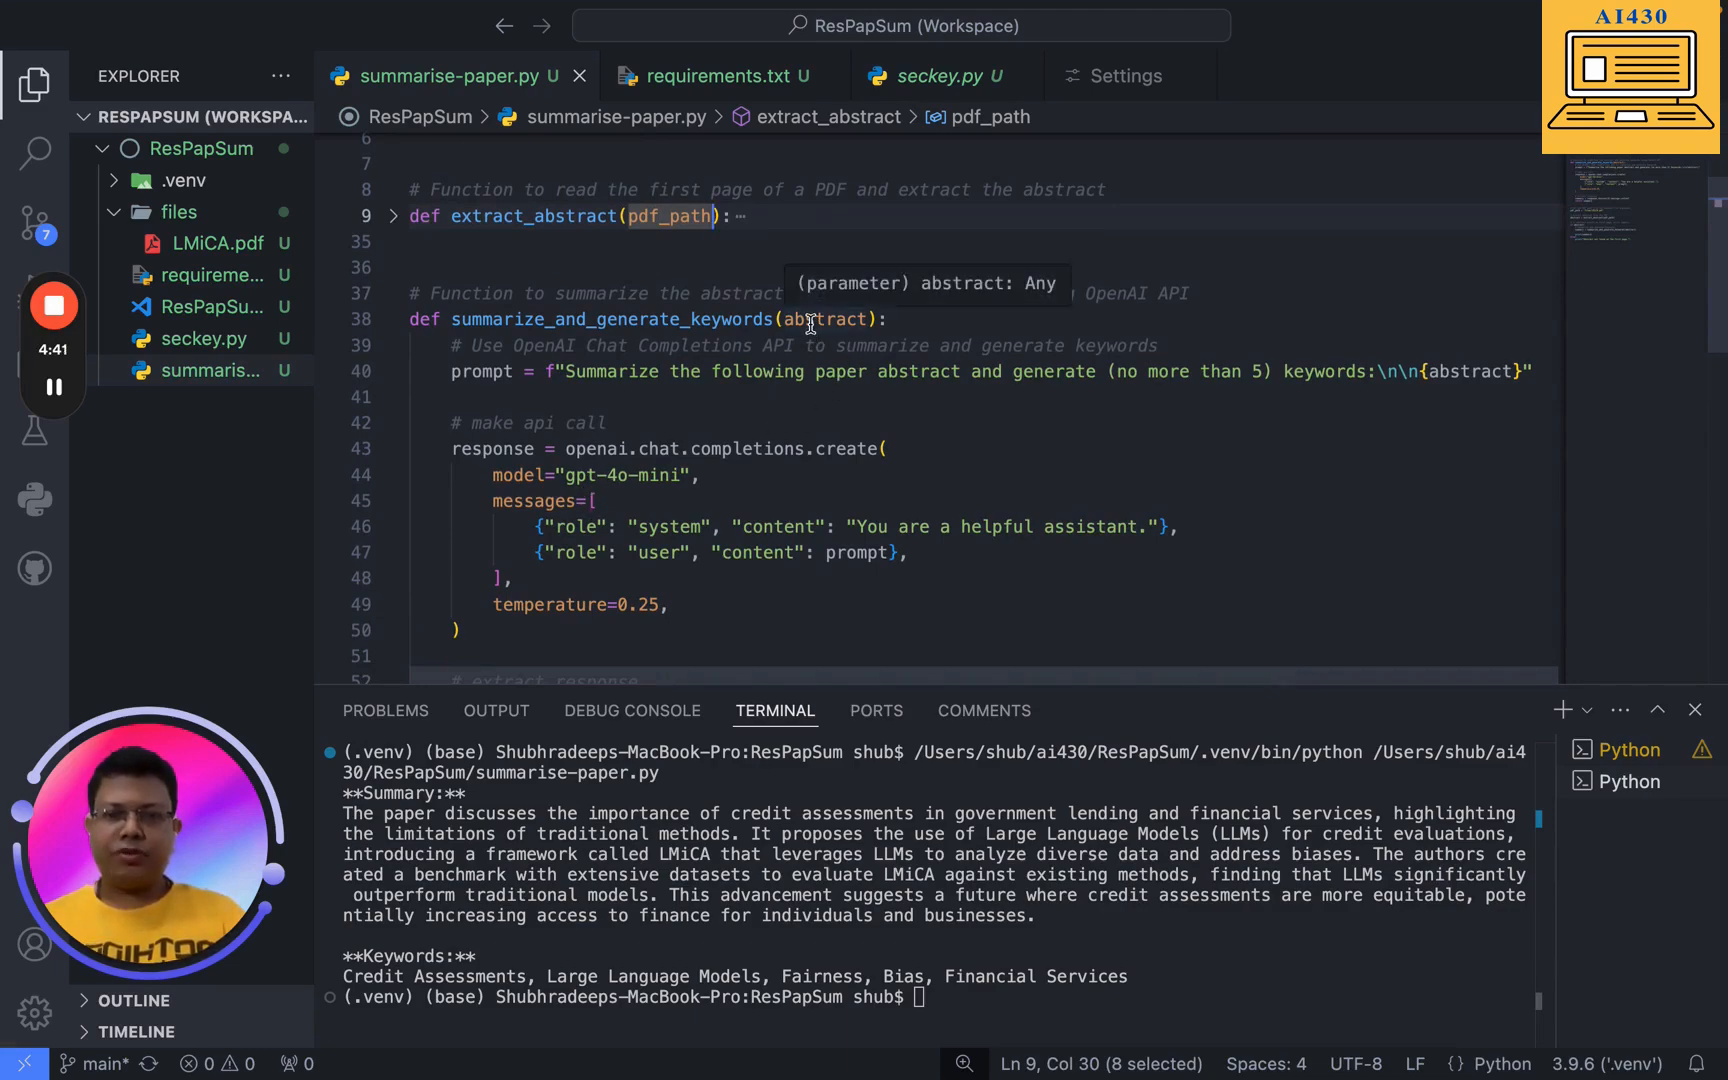
{"action": "mouse_move", "coordinate": [666, 448]}
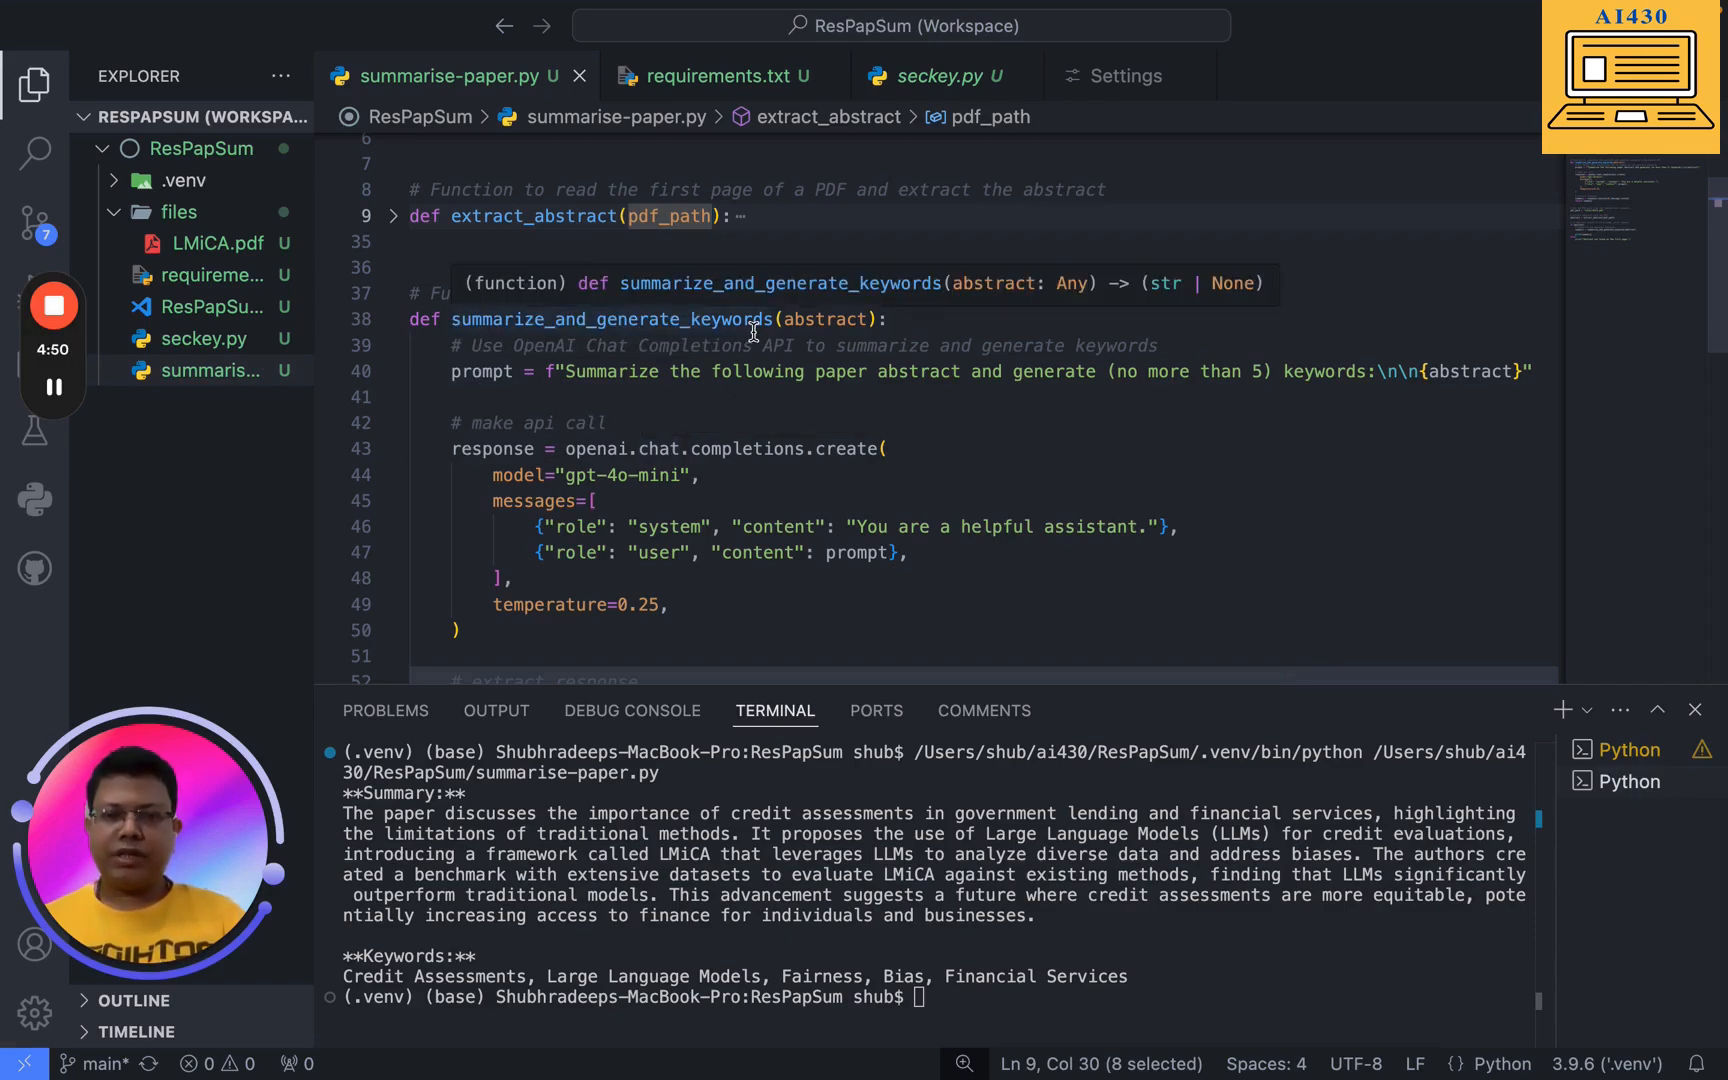
{"action": "mouse_move", "coordinate": [560, 264]}
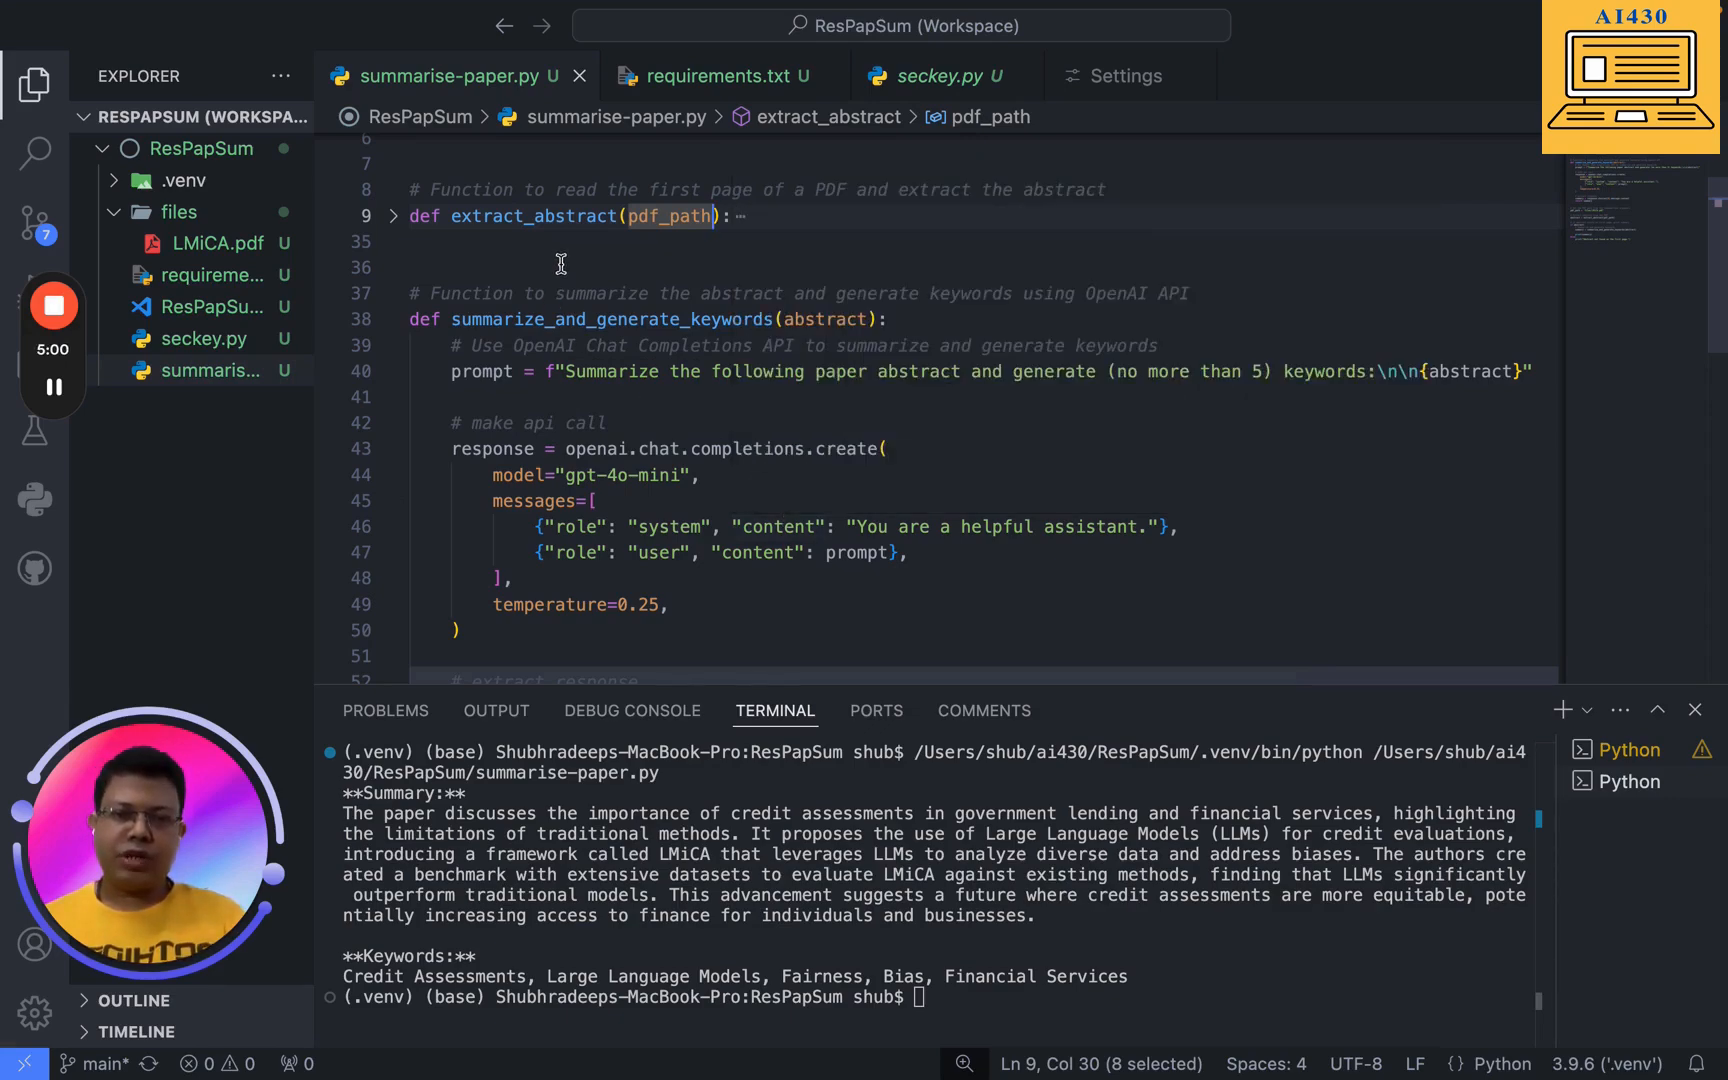
{"action": "mouse_move", "coordinate": [574, 398]}
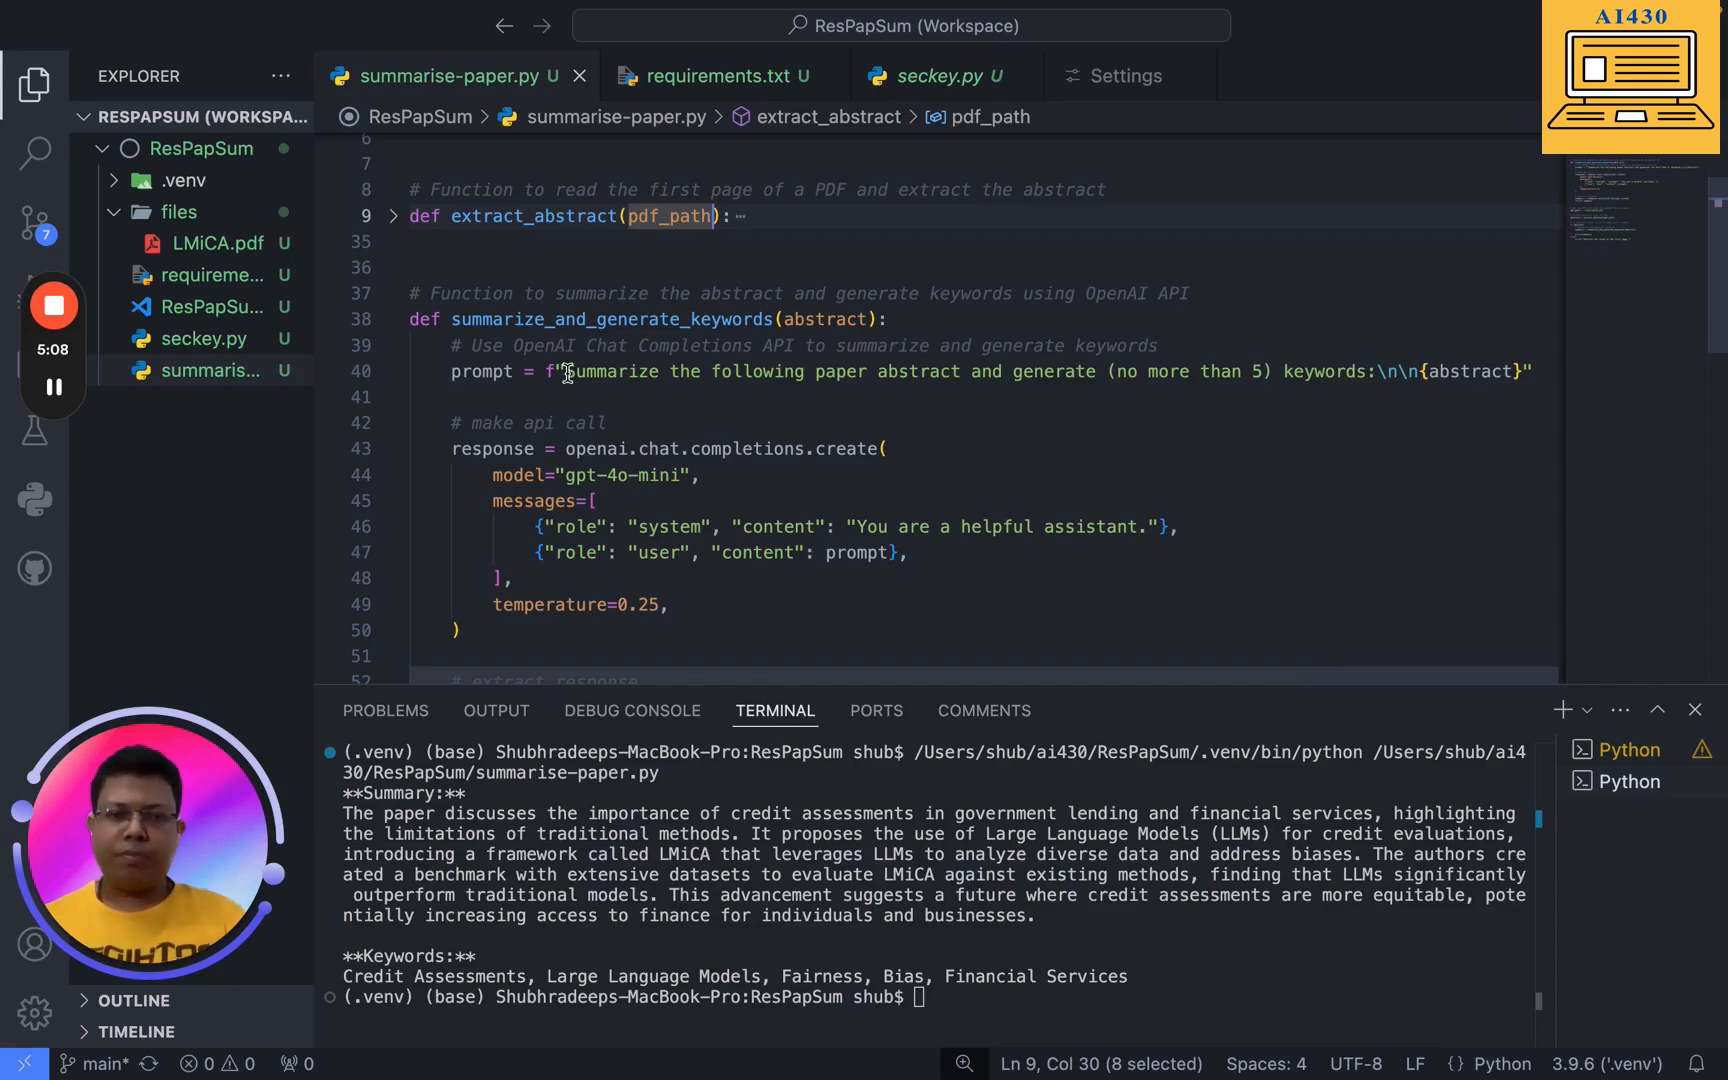
{"action": "left_click_drag", "start_coordinate": [566, 372], "coordinate": [958, 372]}
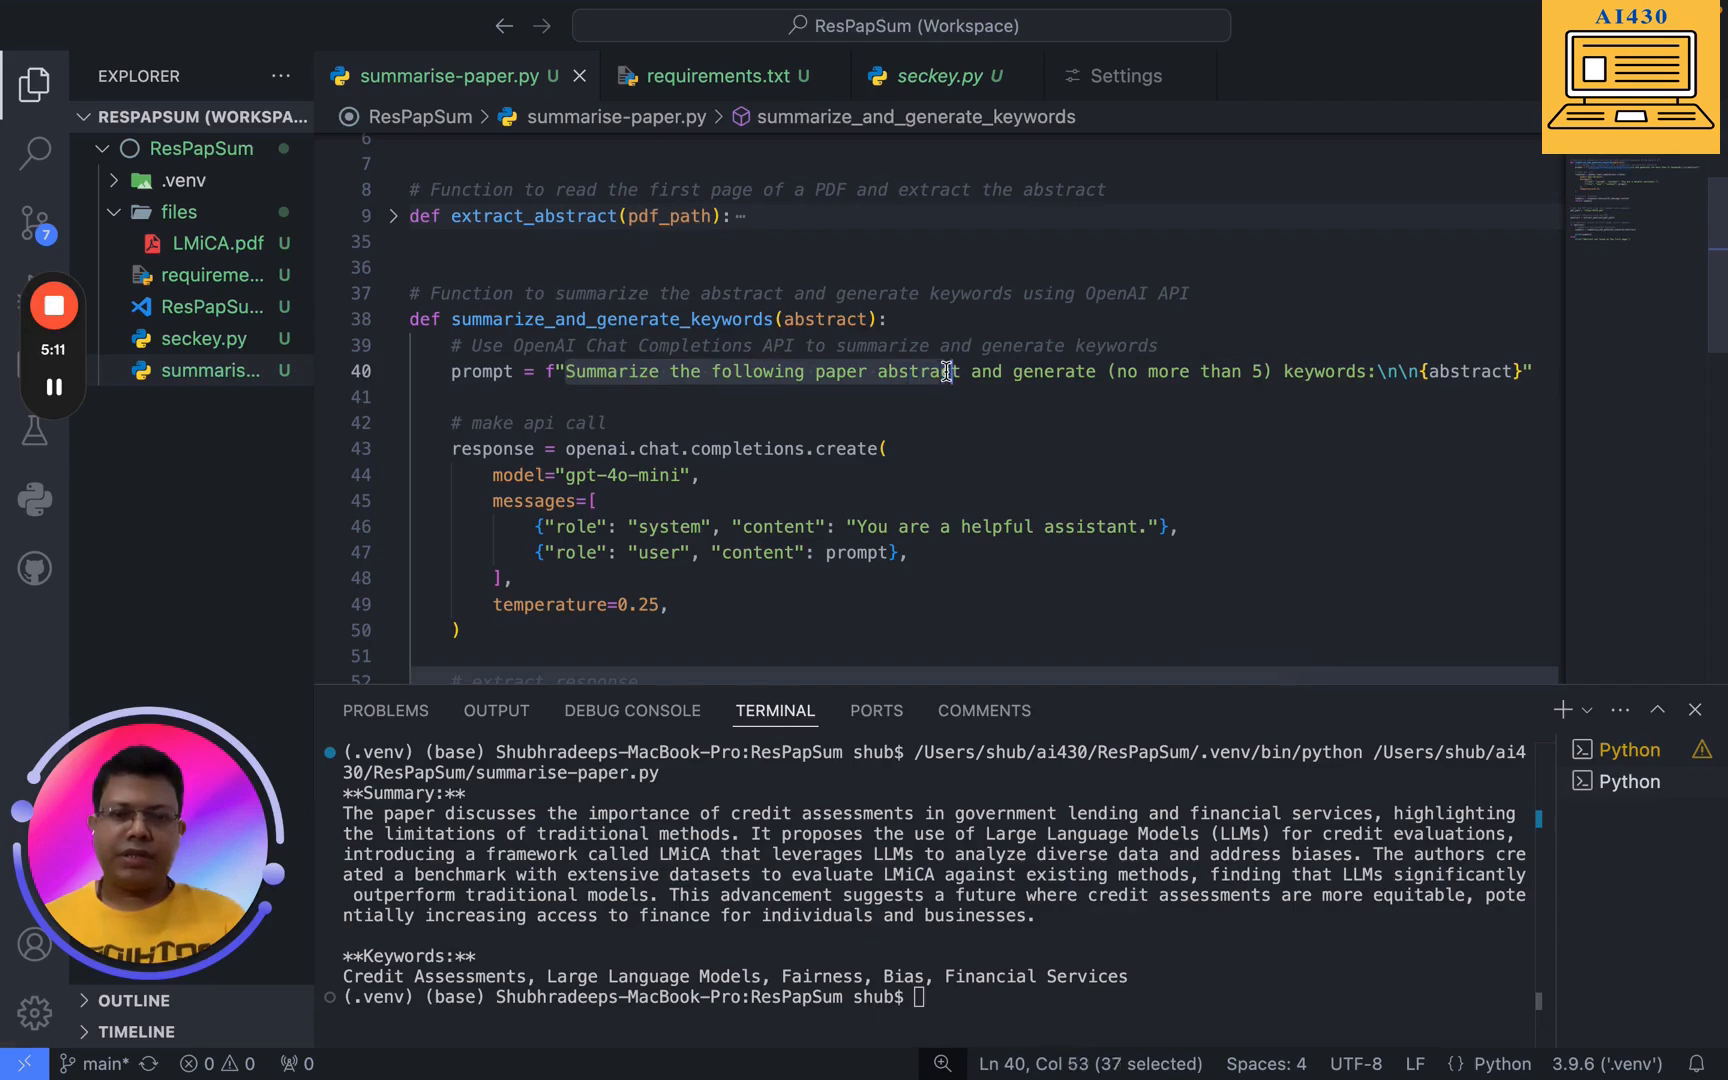
{"action": "left_click_drag", "start_coordinate": [958, 372], "coordinate": [1100, 372]}
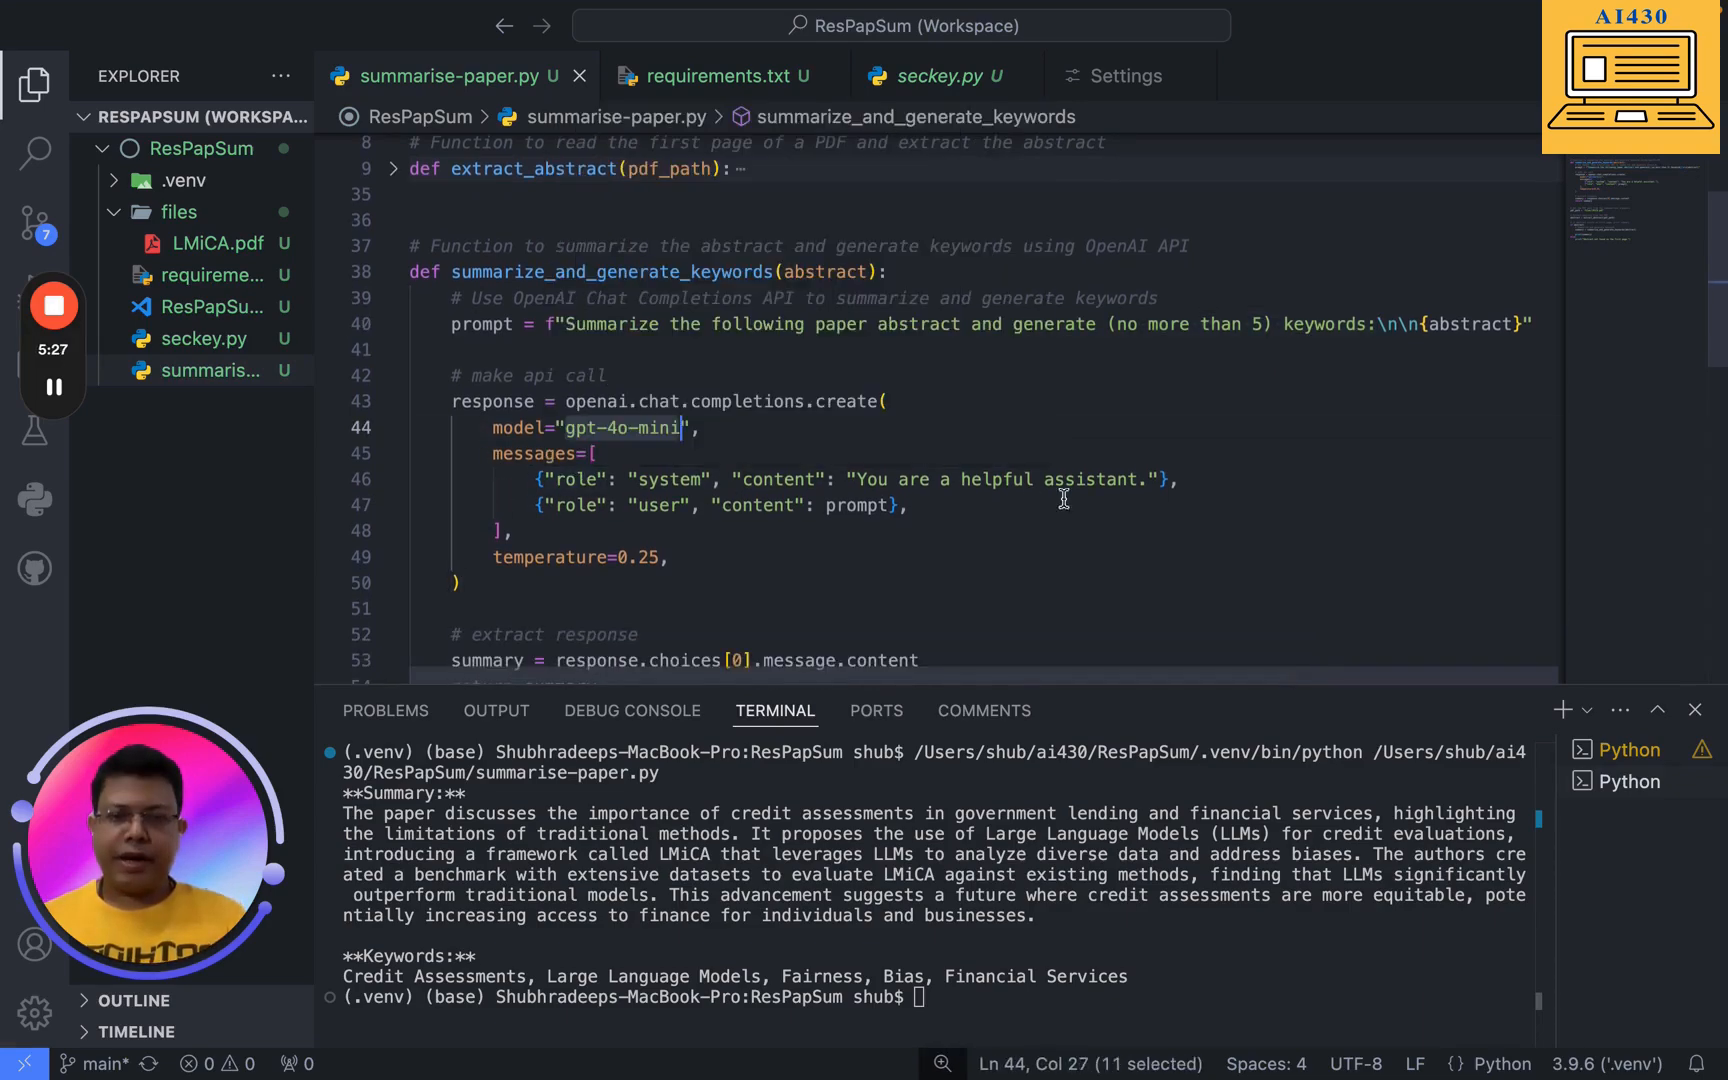
{"action": "mouse_move", "coordinate": [858, 504]}
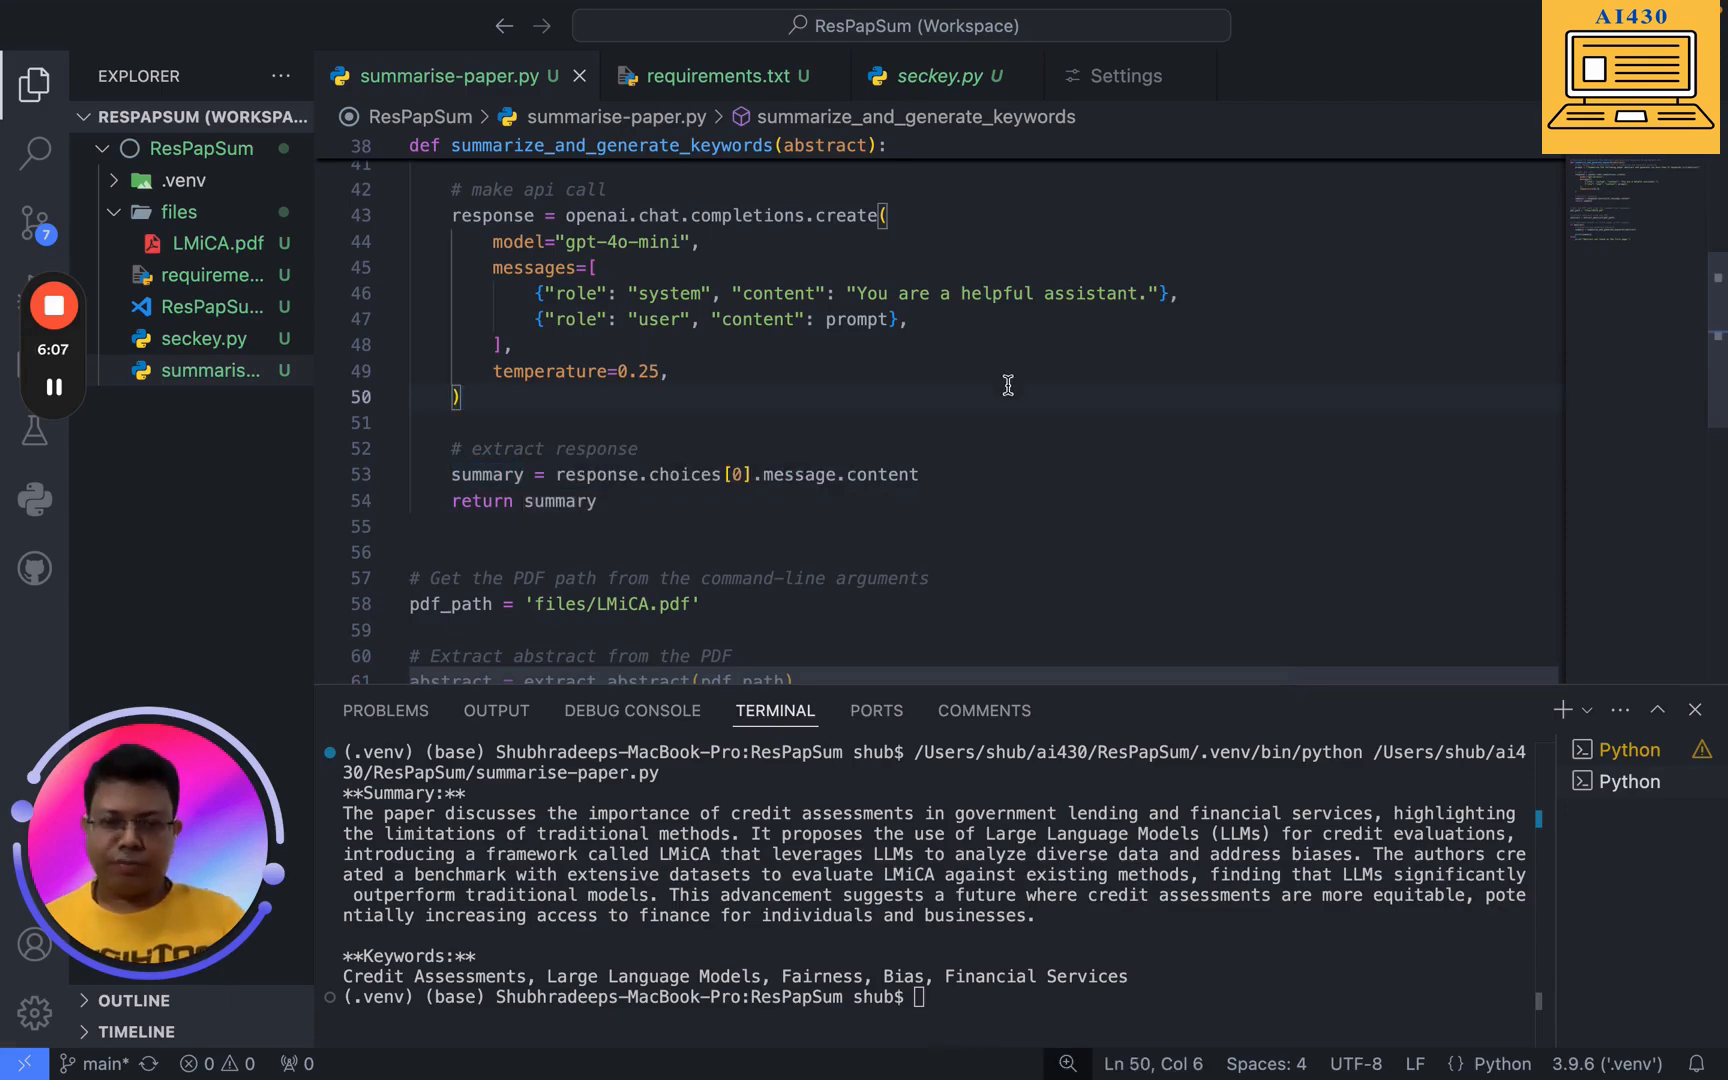
{"action": "scroll", "scroll_direction": "down", "scroll_amount": 3}
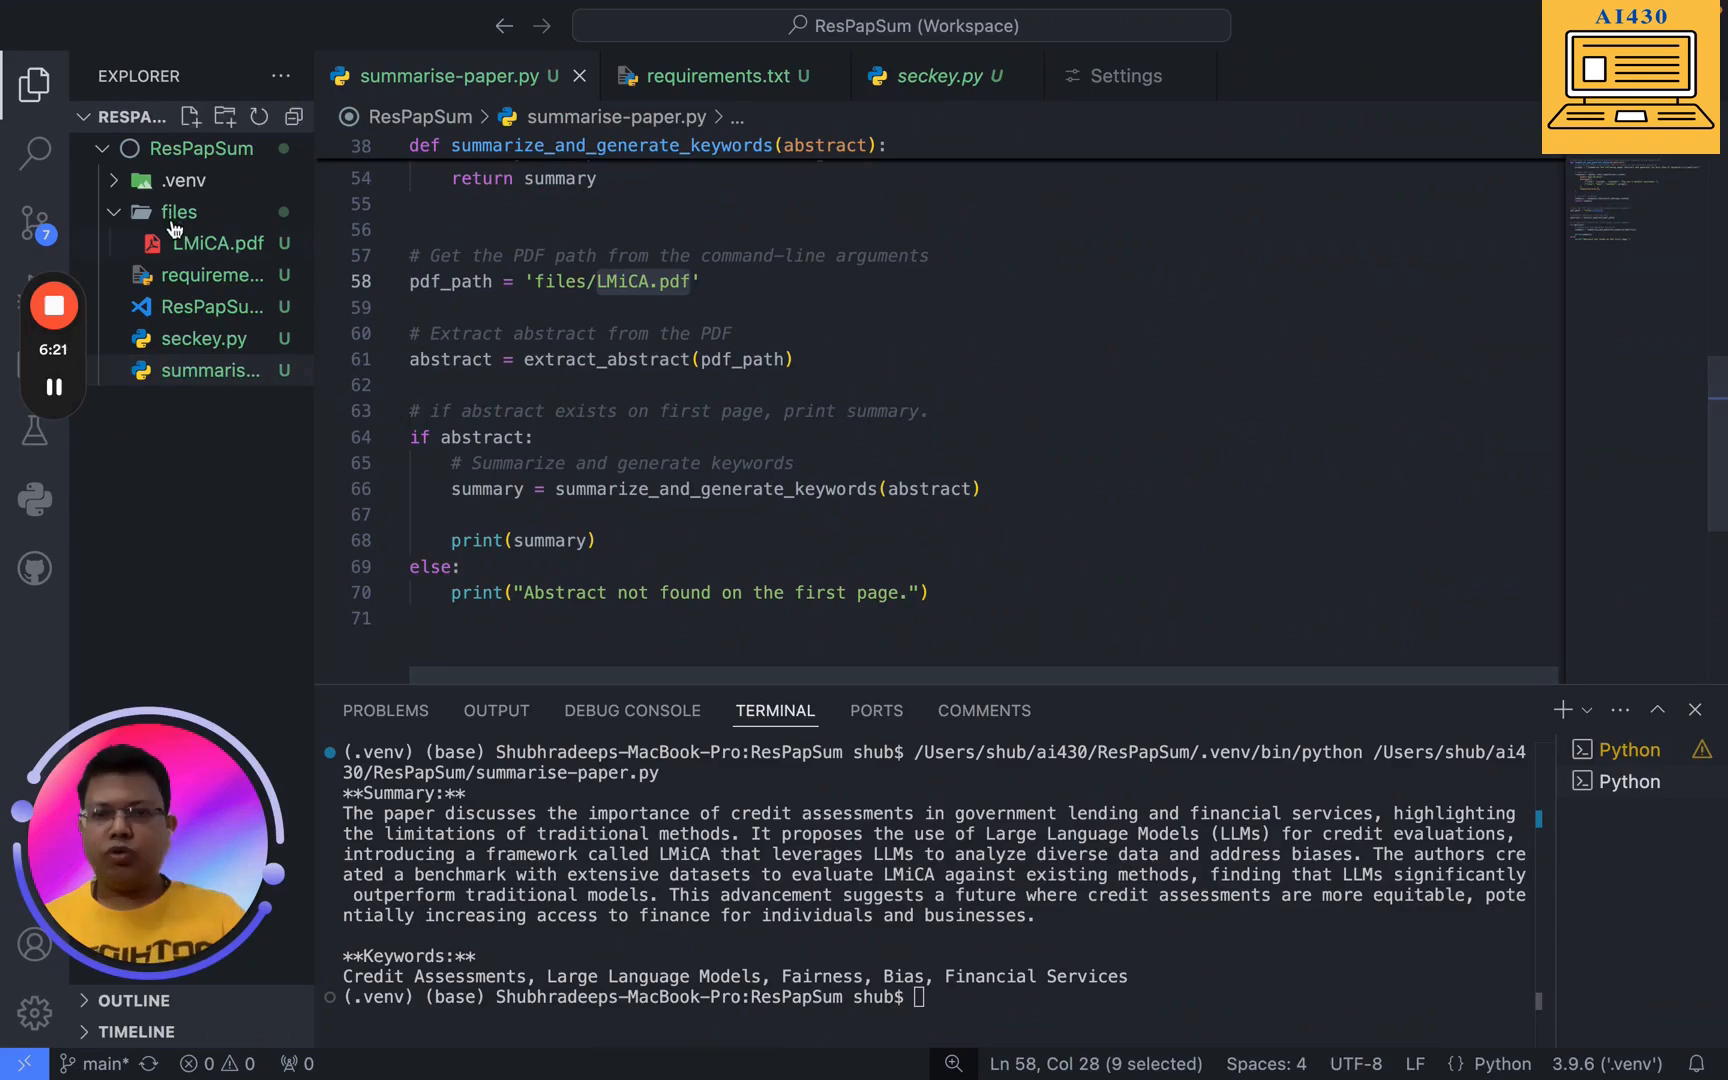
{"action": "mouse_move", "coordinate": [196, 254]}
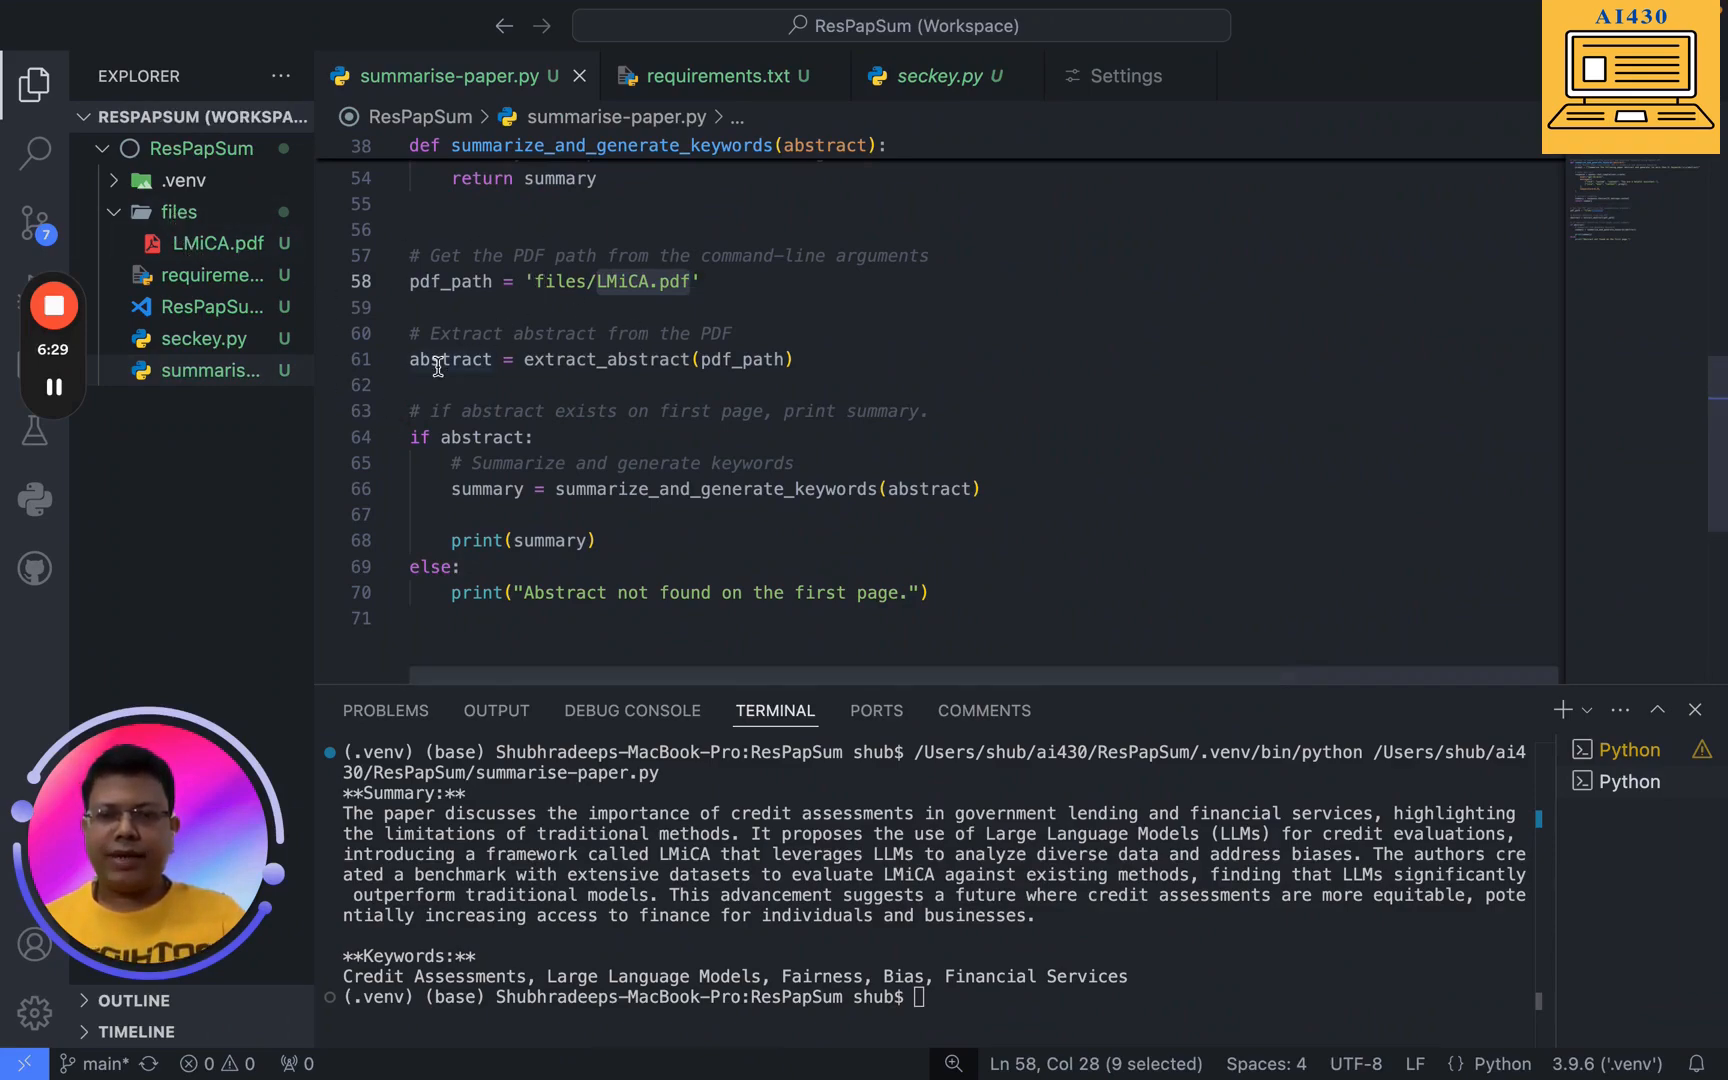
{"action": "left_click", "coordinate": [442, 360]}
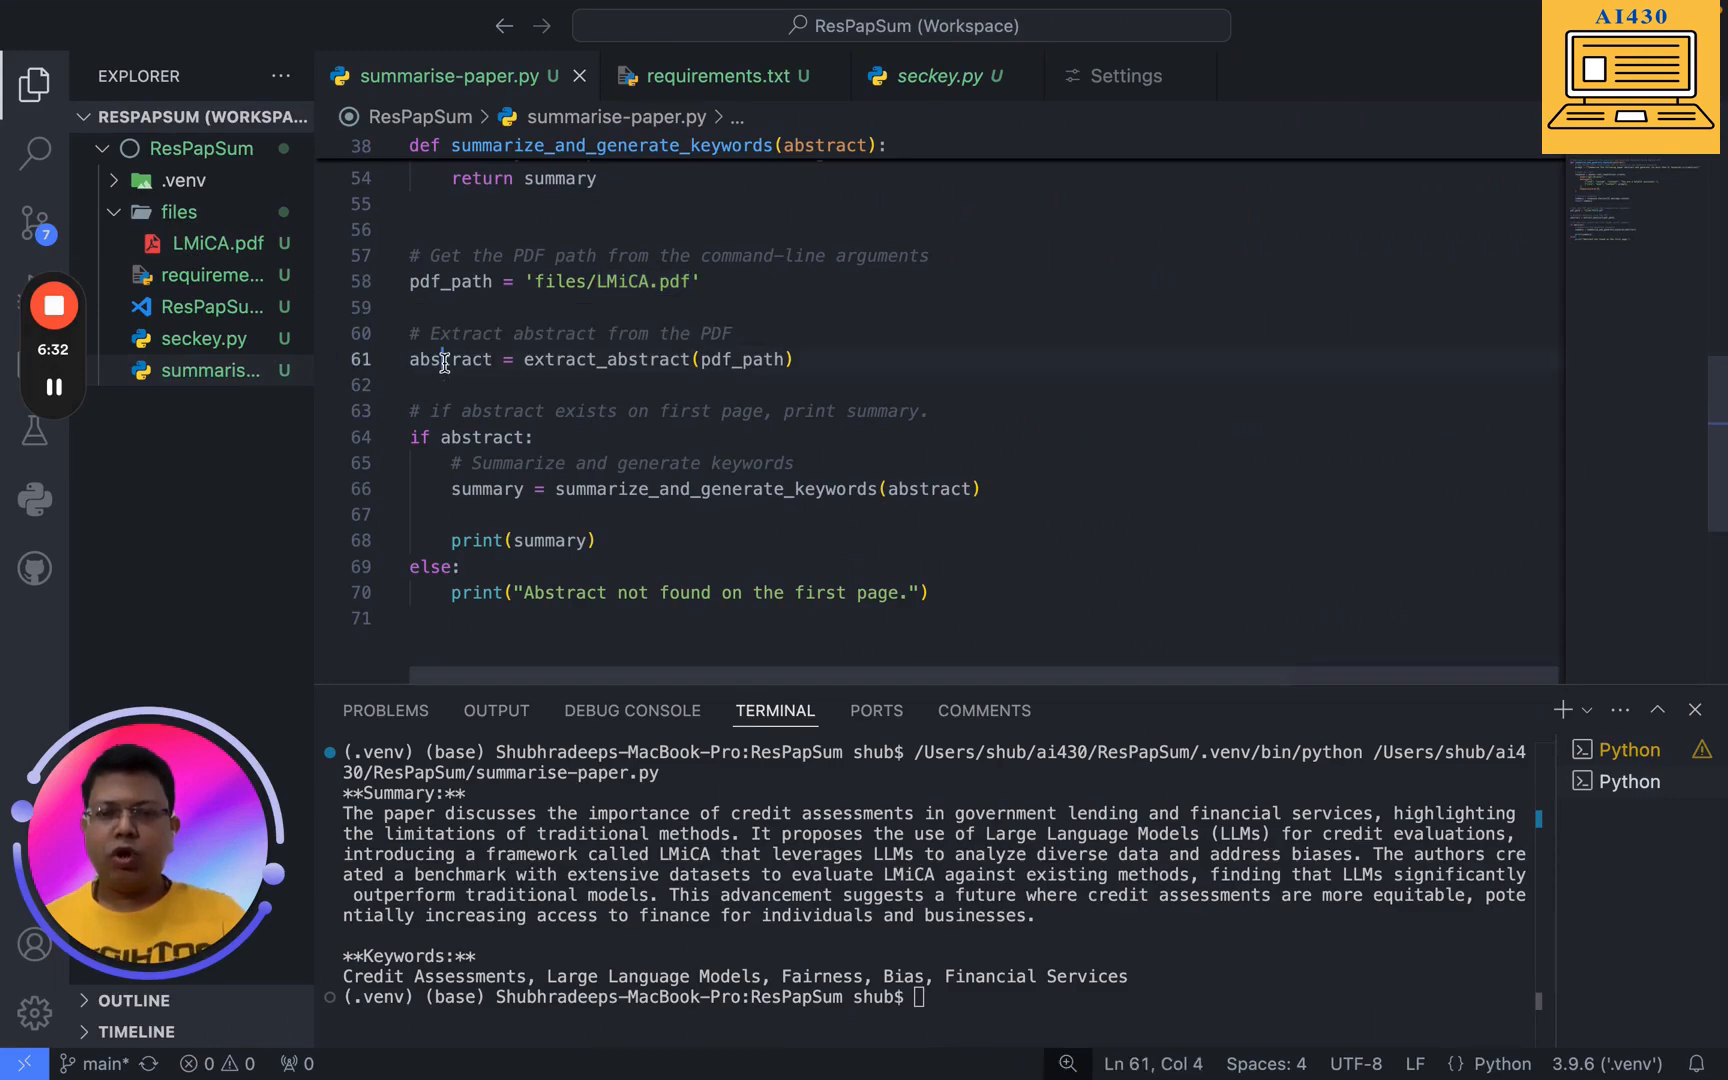
{"action": "double_click", "coordinate": [450, 360]}
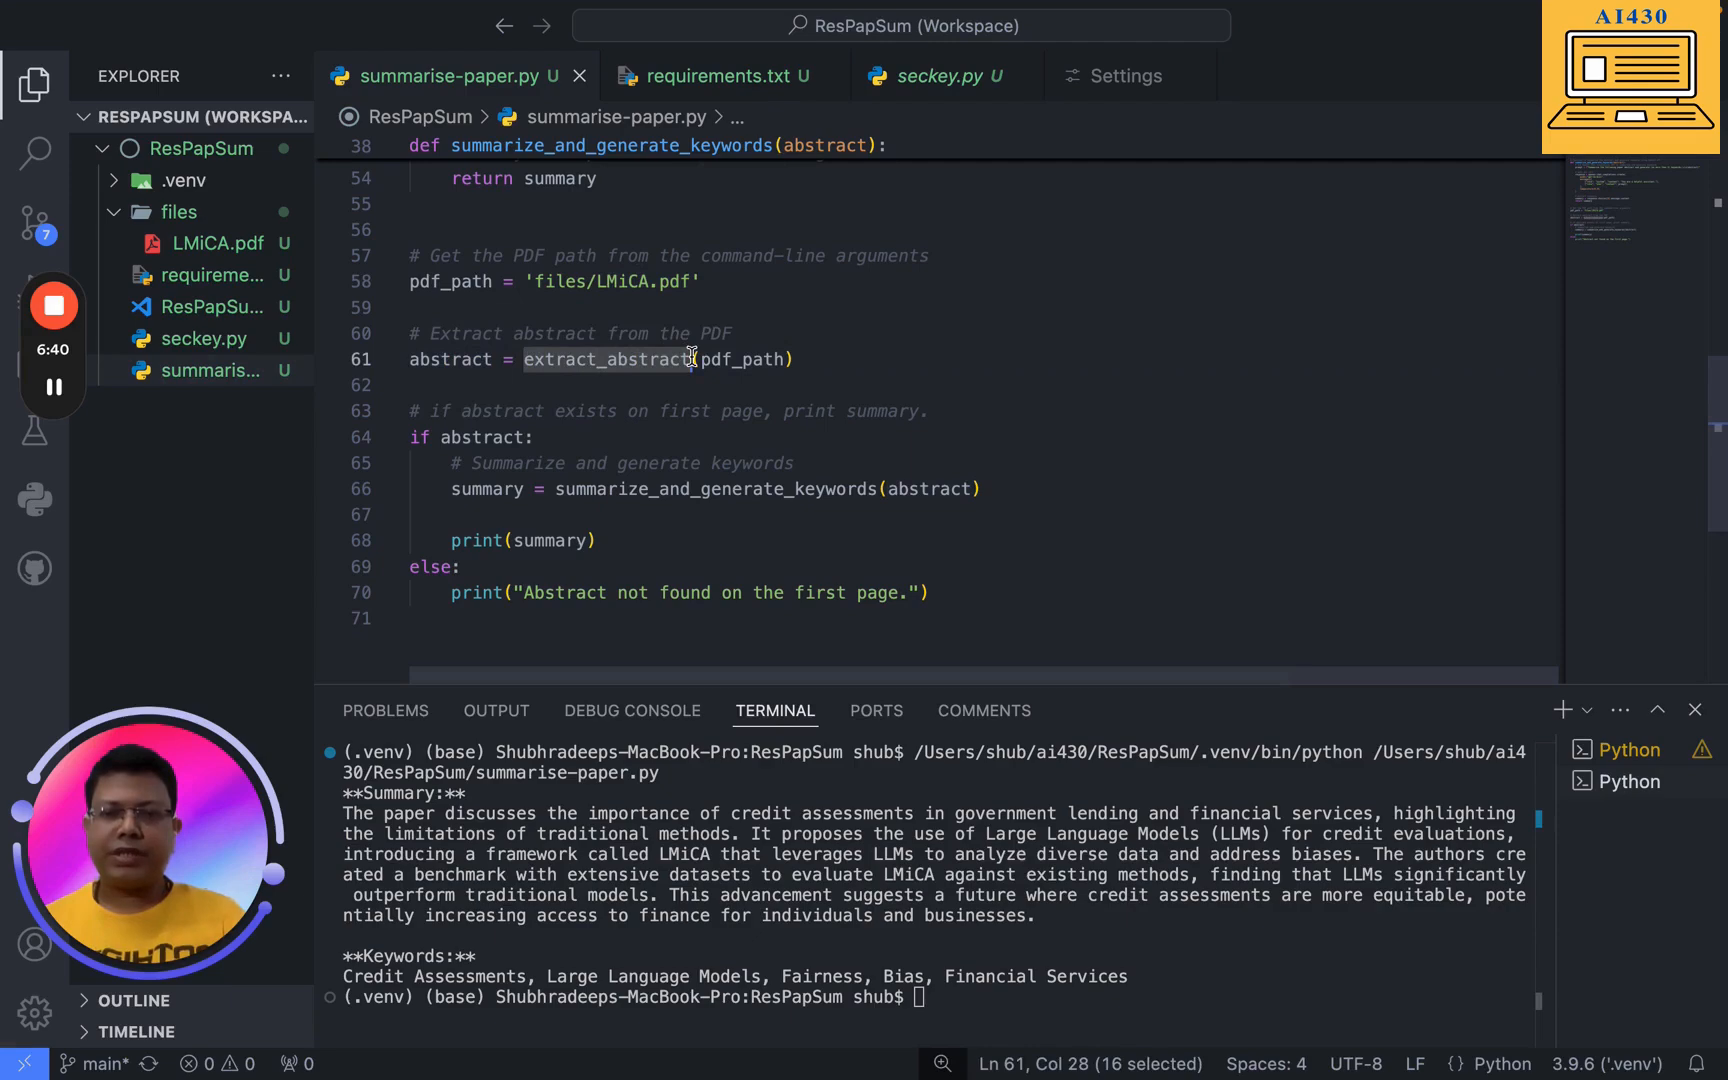
{"action": "mouse_move", "coordinate": [476, 436]}
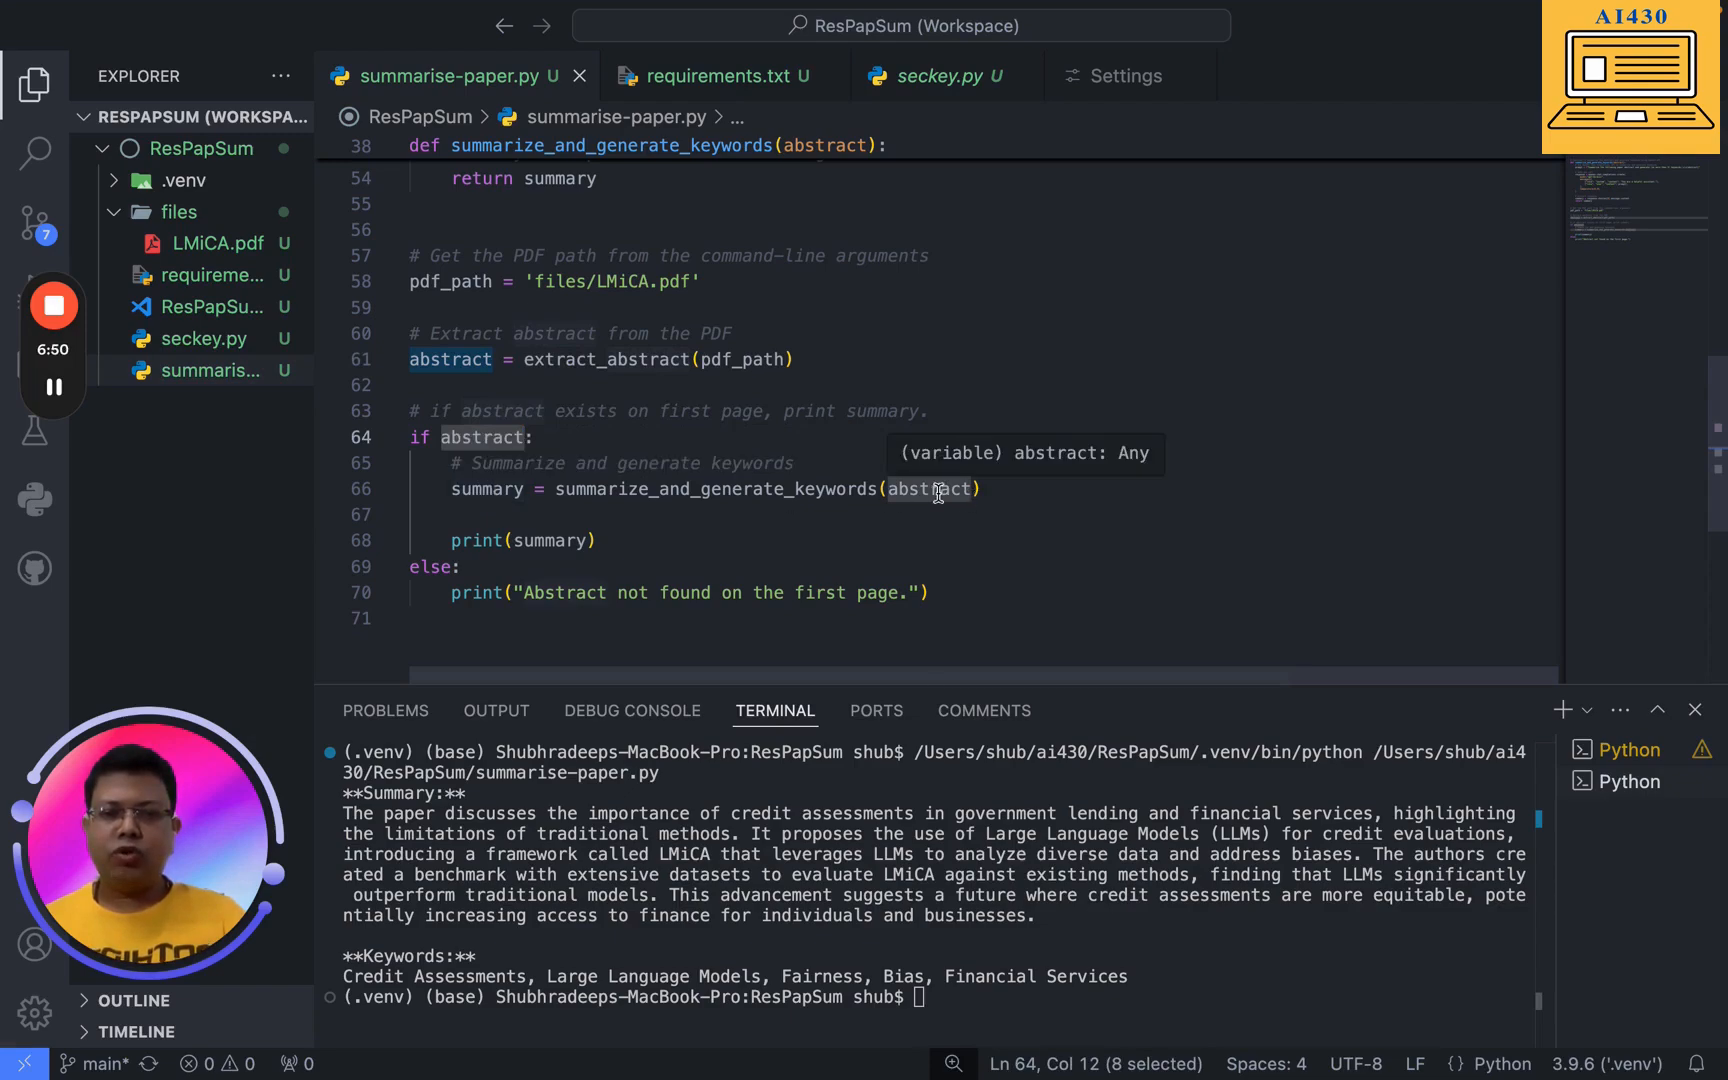
{"action": "double_click", "coordinate": [714, 490]}
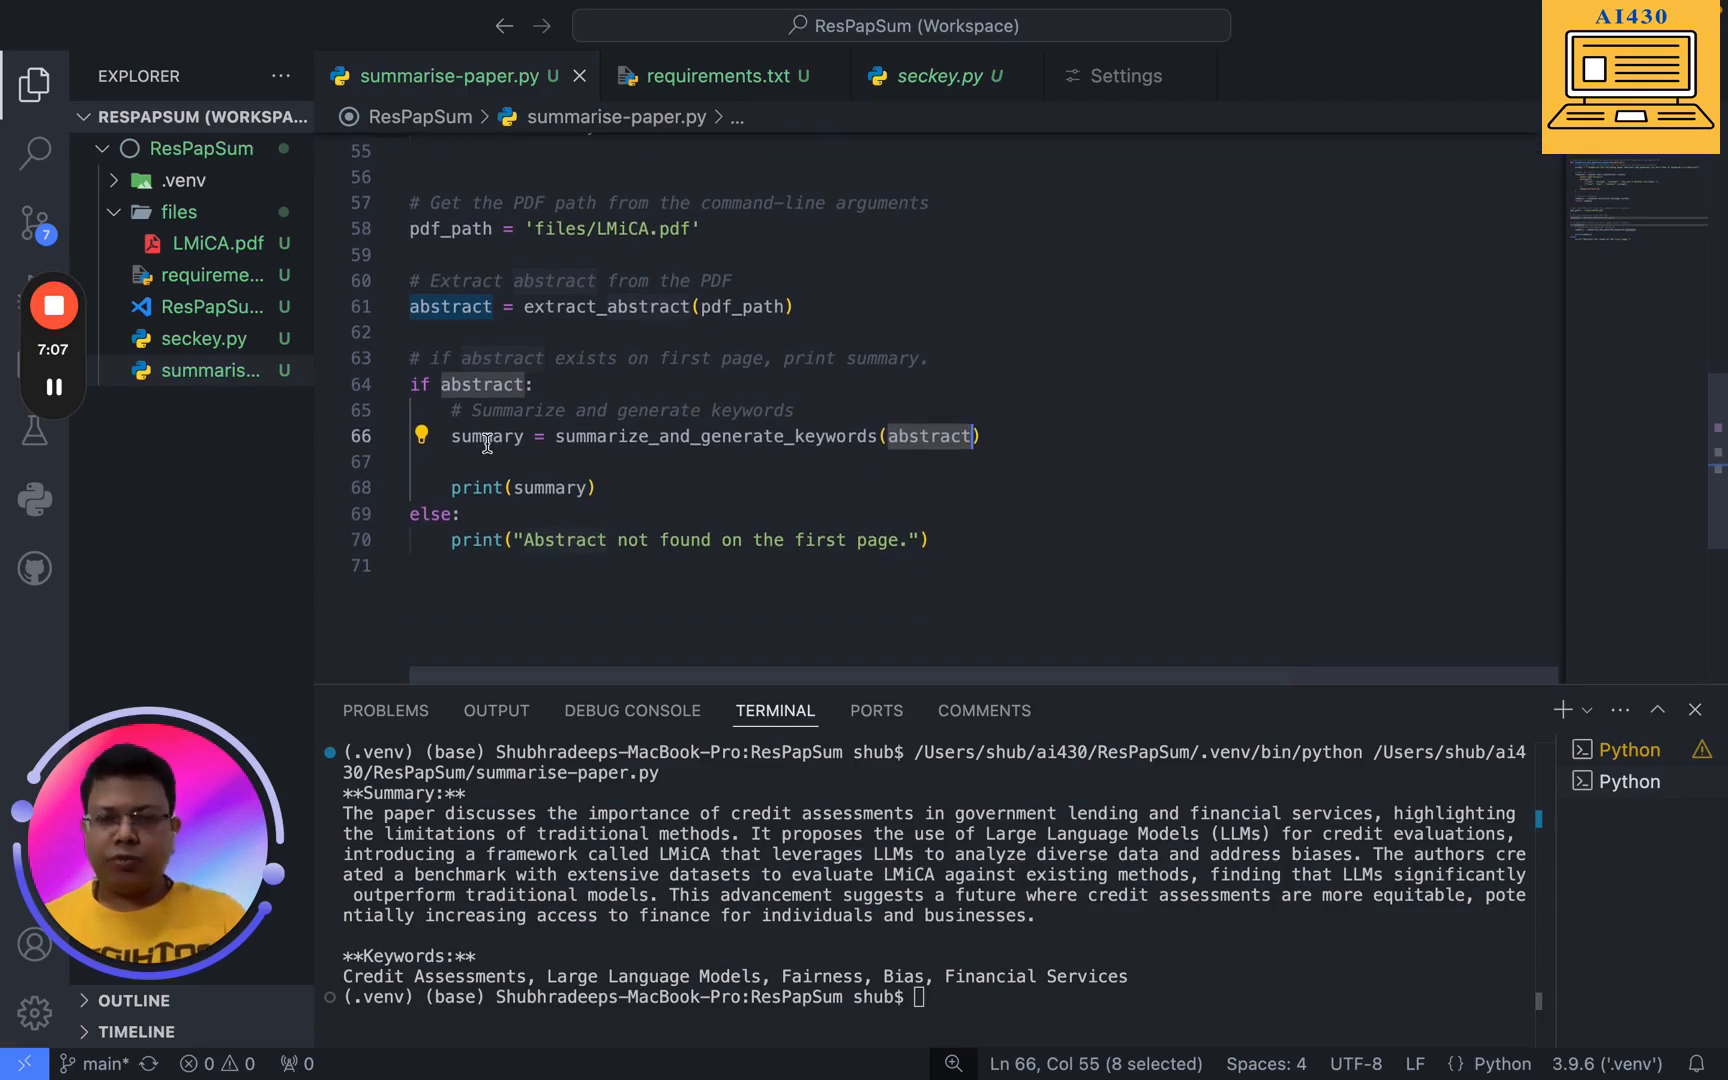
{"action": "double_click", "coordinate": [548, 488]}
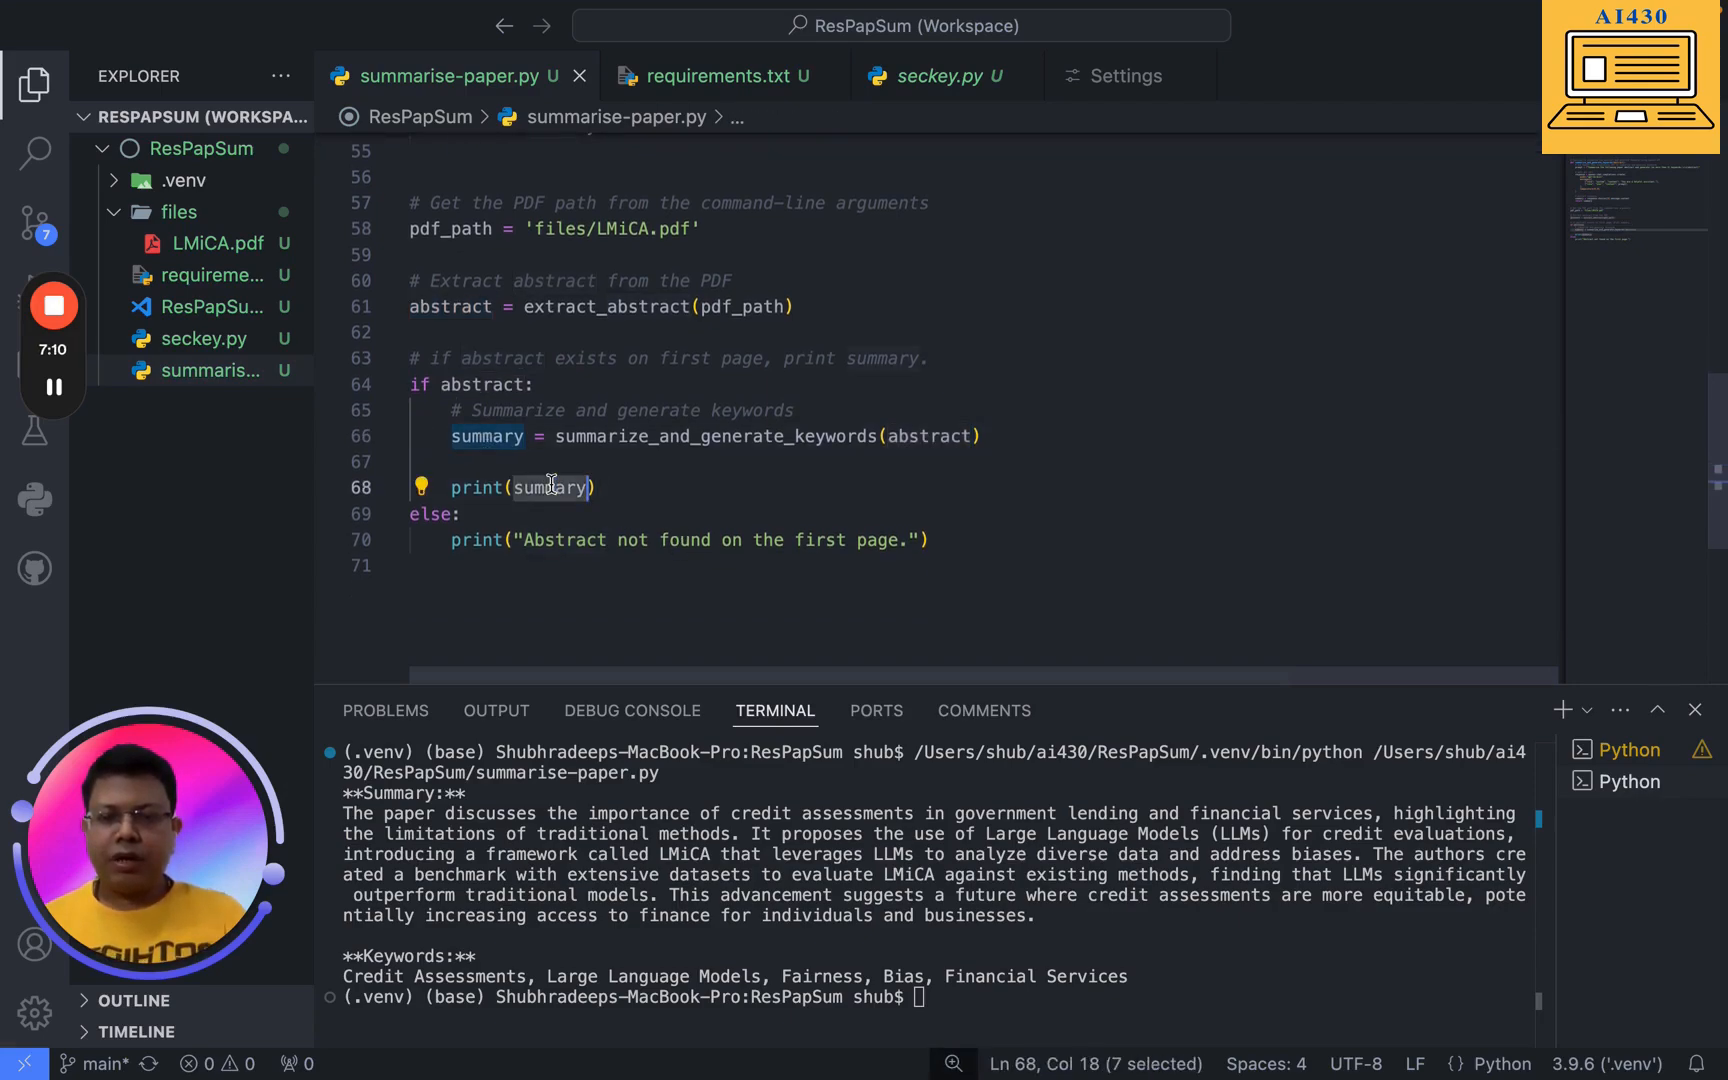